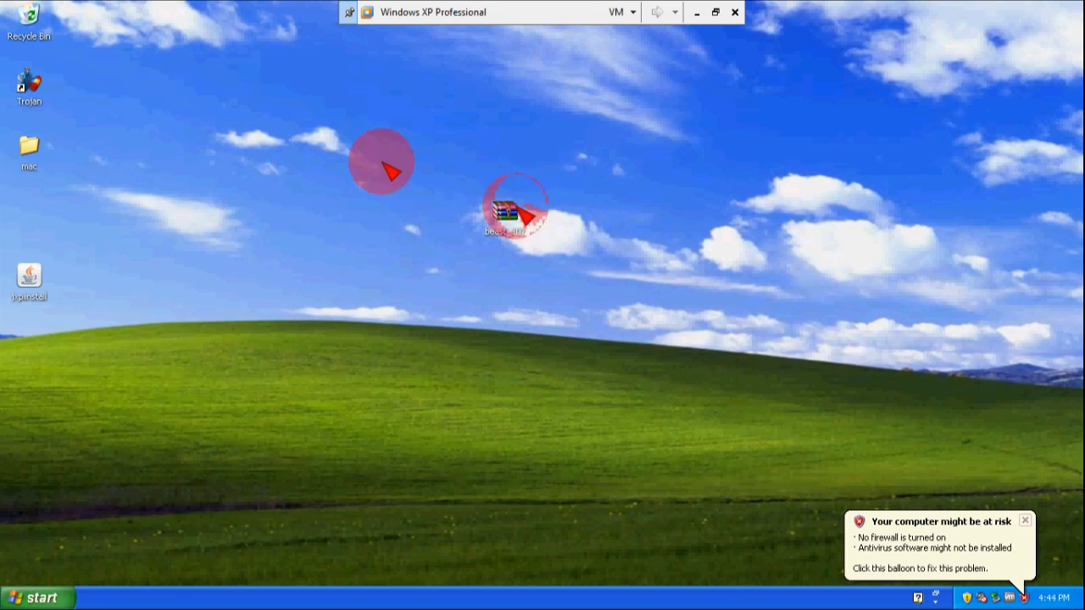
# - Move the Beast archive onto the desktop, extract it there and set it beside the extracted files
pyautogui.moveTo(508, 207); pyautogui.dragTo(325, 398)
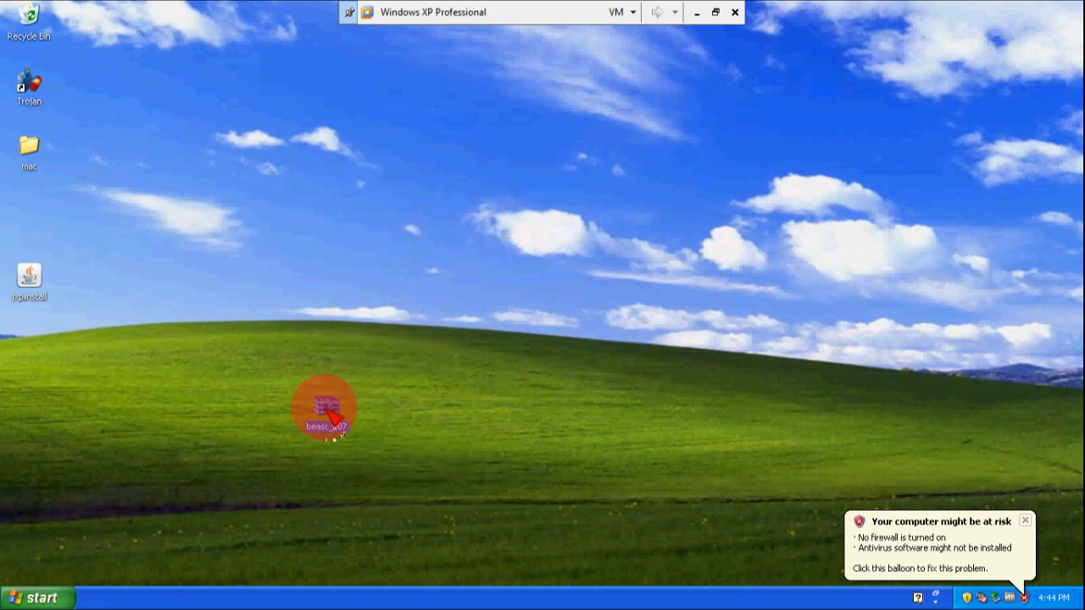
pyautogui.rightClick(326, 412)
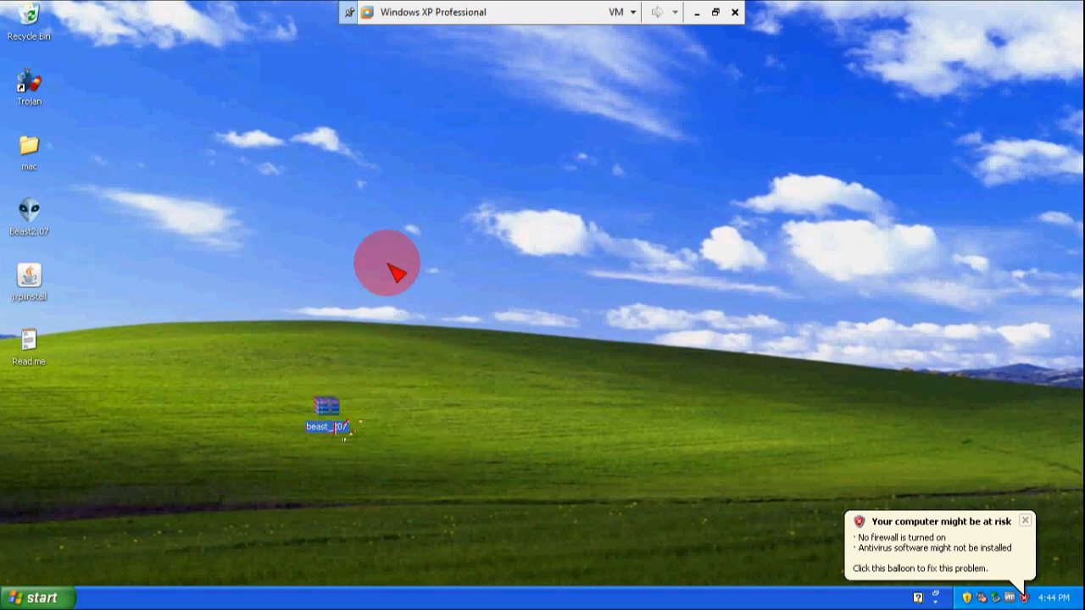
pyautogui.moveTo(329, 412); pyautogui.dragTo(386, 280)
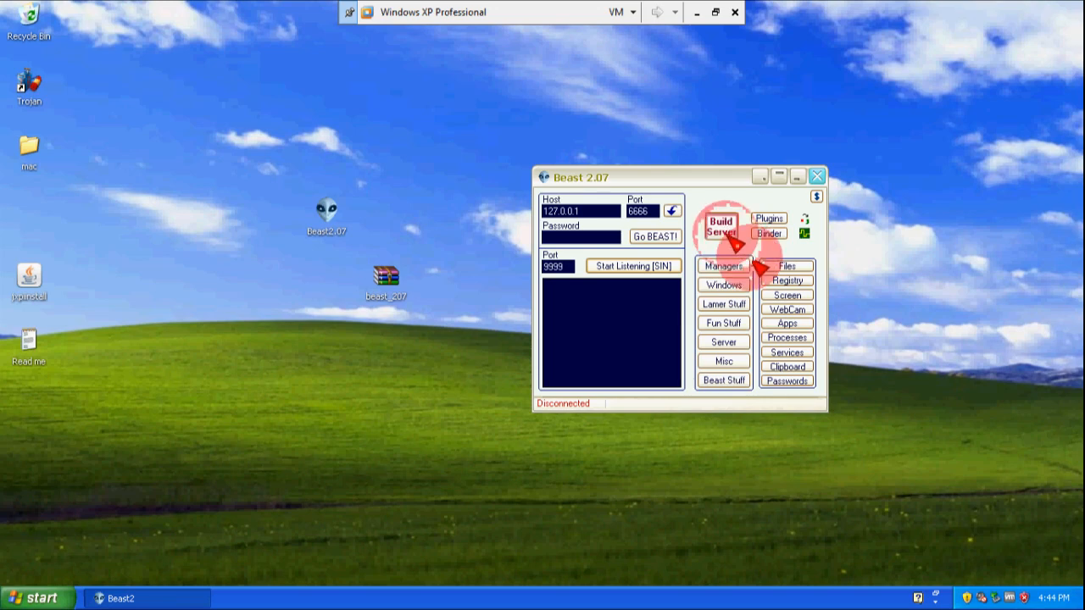
# - Start Build Server, reveal the server password and choose injection into Explorer.exe
pyautogui.click(722, 223)
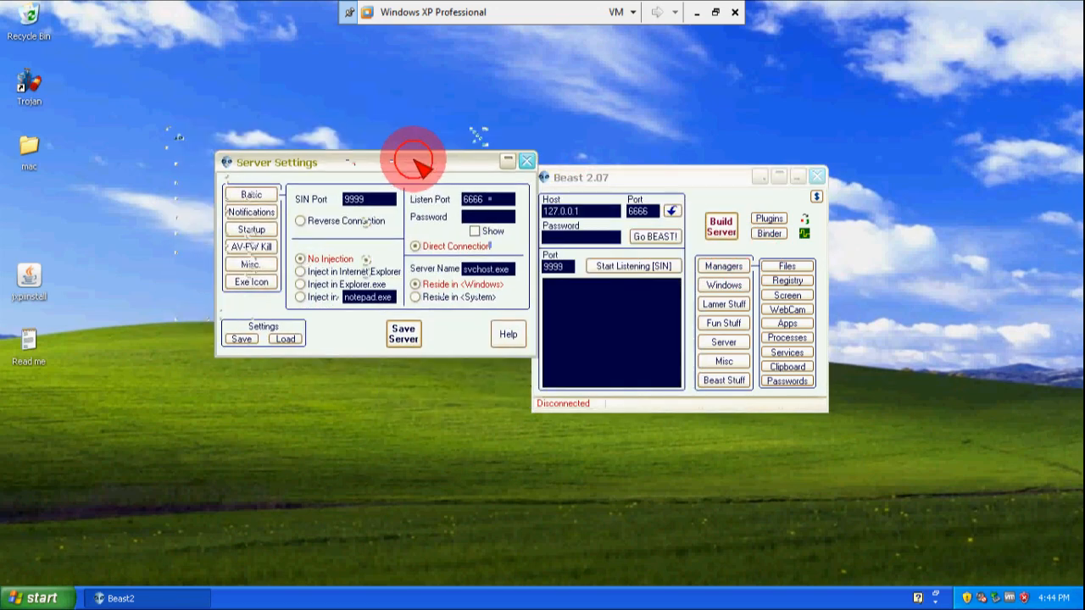
pyautogui.moveTo(274, 161); pyautogui.dragTo(227, 139)
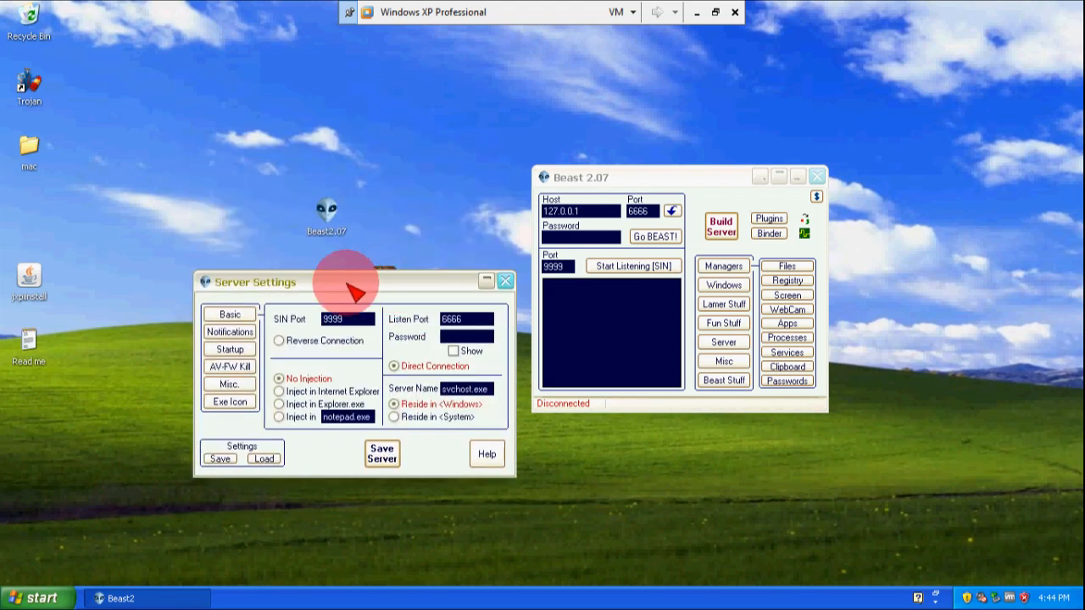
pyautogui.moveTo(255, 282); pyautogui.dragTo(291, 149)
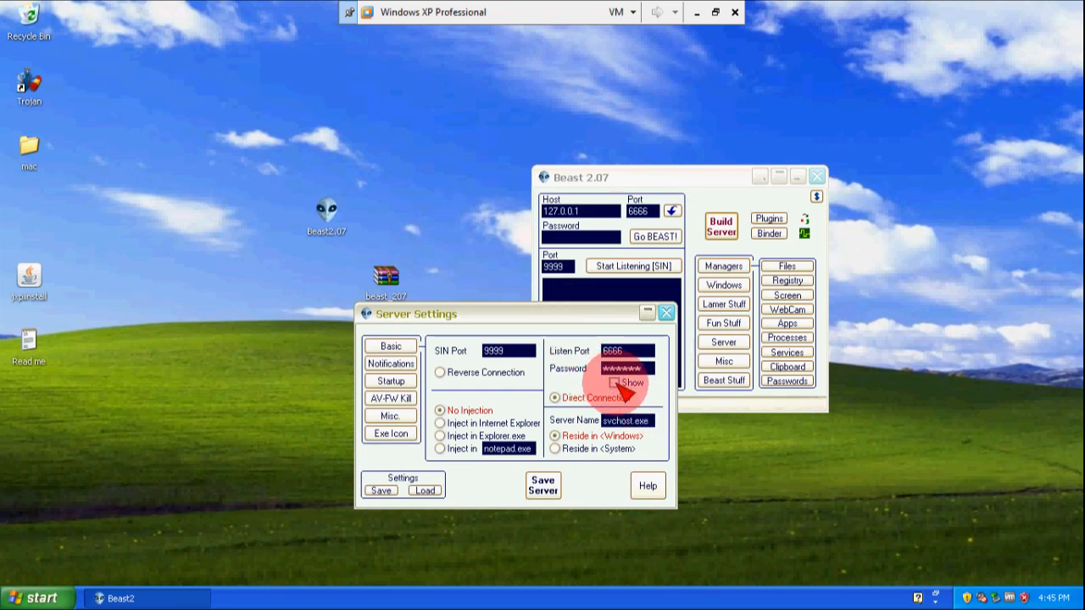
pyautogui.click(612, 373)
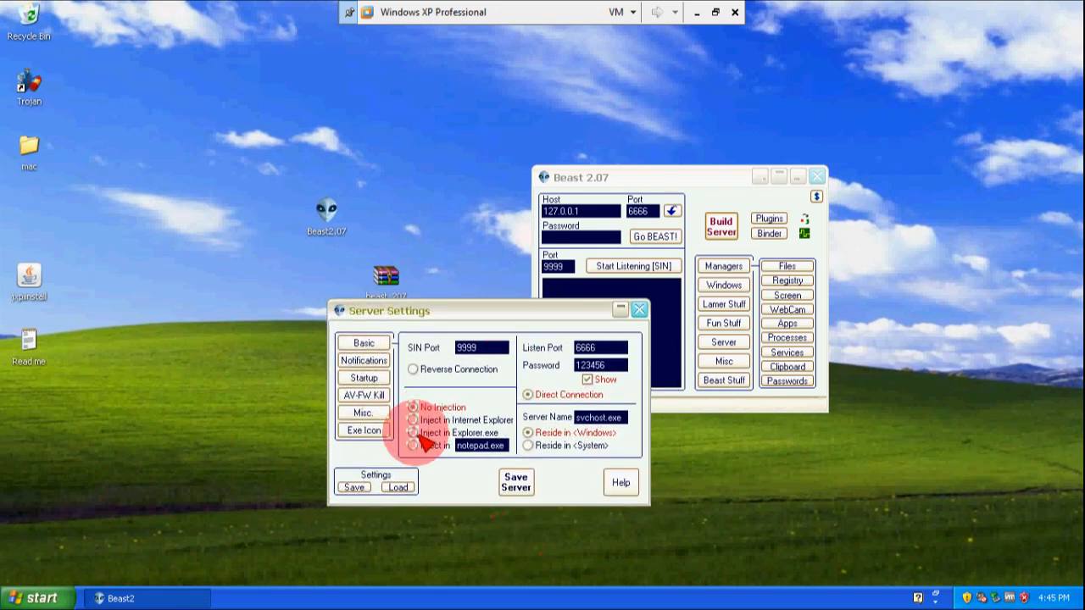
pyautogui.moveTo(389, 310); pyautogui.dragTo(258, 200)
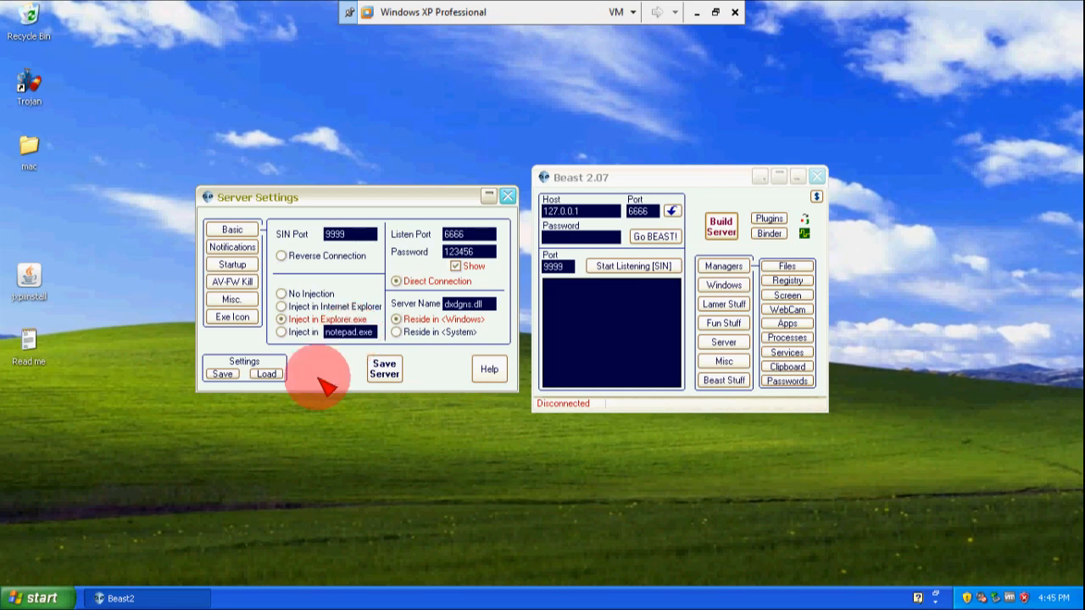
pyautogui.moveTo(331, 173)
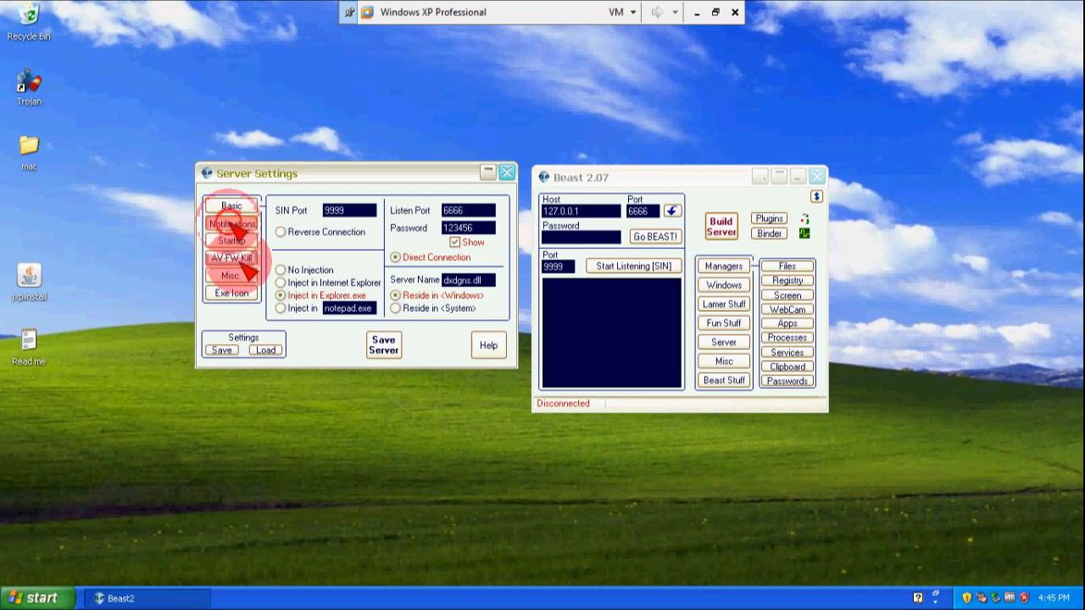
# - Show the server's Notifications options and switch to the E-Mail settings
pyautogui.click(230, 224)
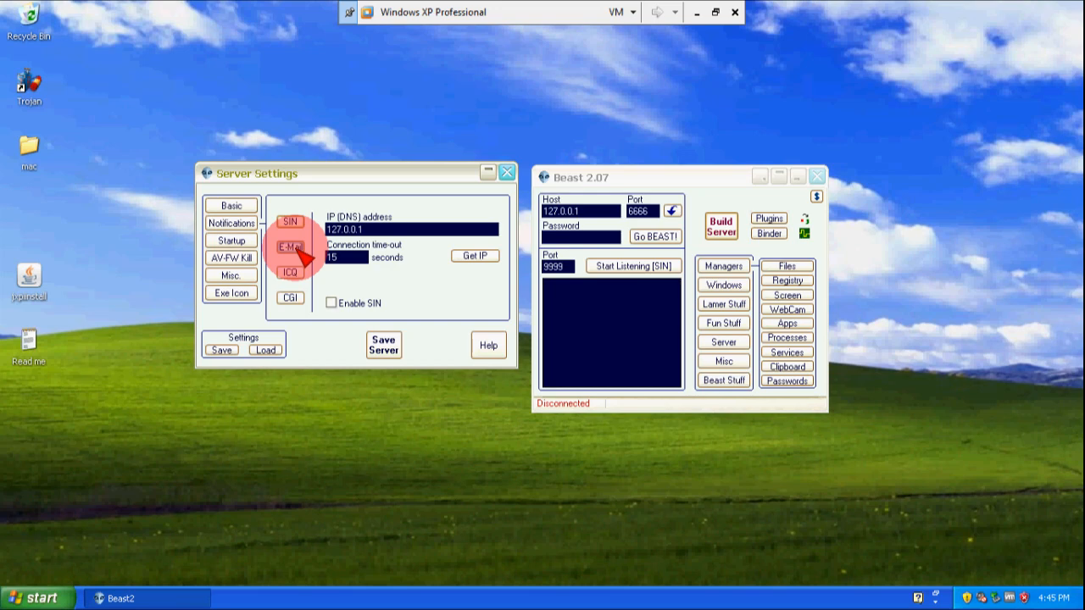
pyautogui.click(292, 247)
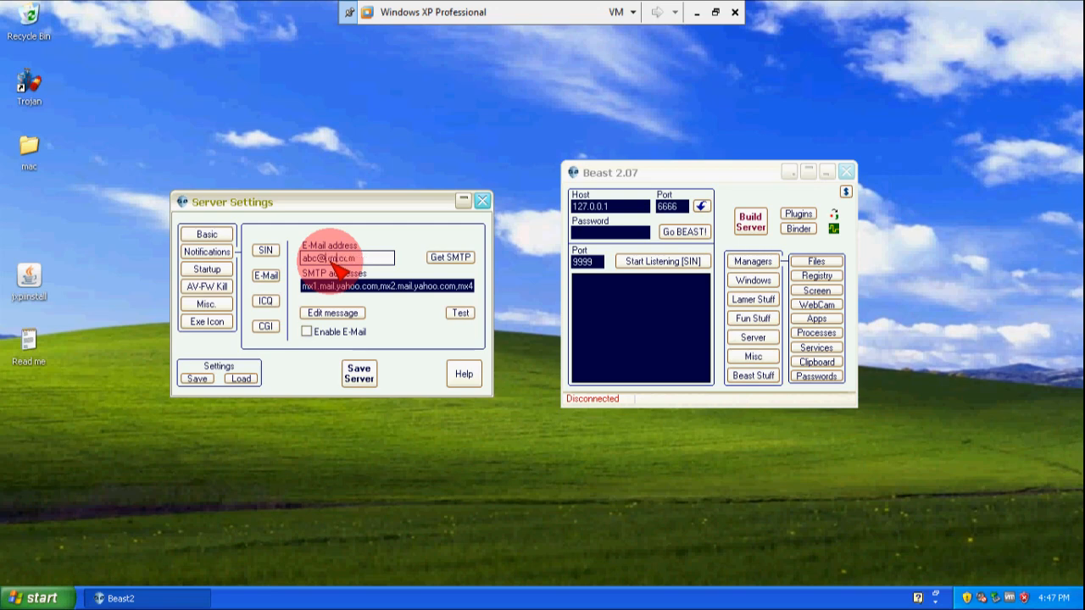
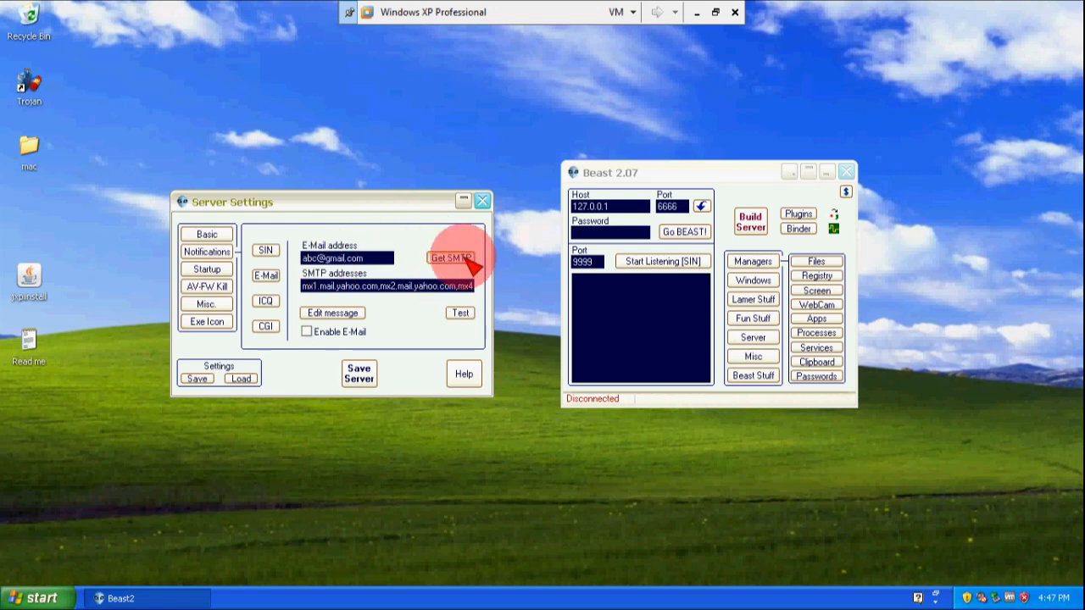
pyautogui.moveTo(398, 322)
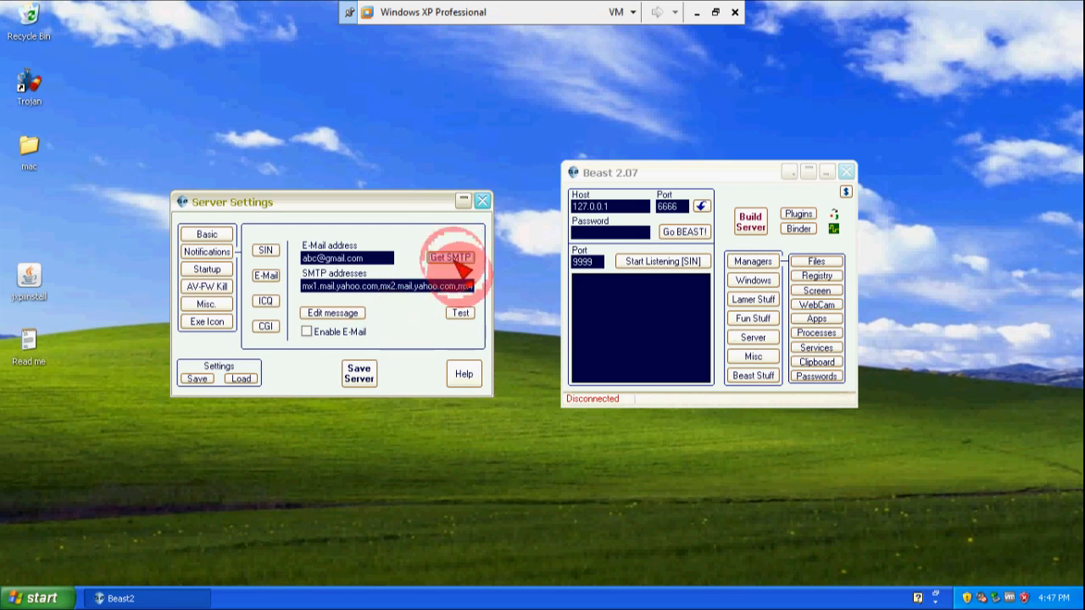
pyautogui.click(451, 258)
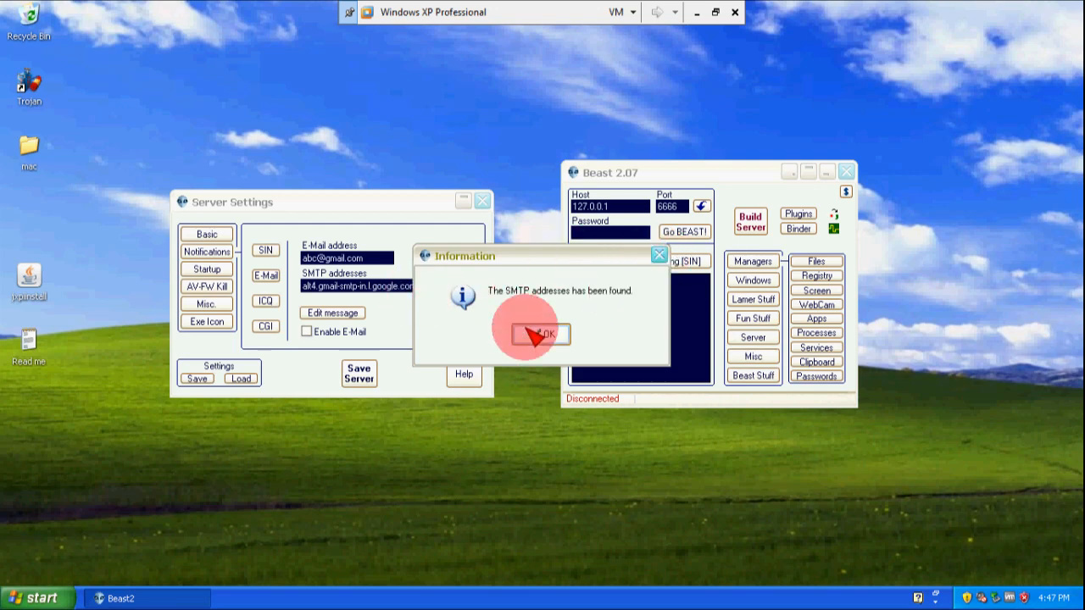
pyautogui.click(539, 332)
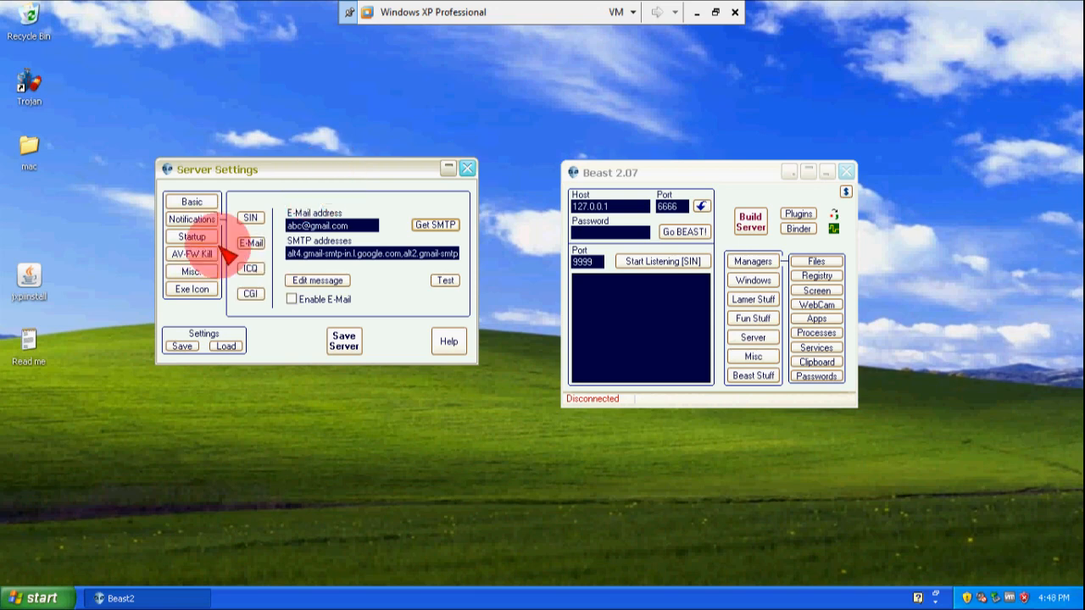
# - Review the Startup entries, then under AV-FW Kill make the server disable the XP firewall
pyautogui.click(190, 235)
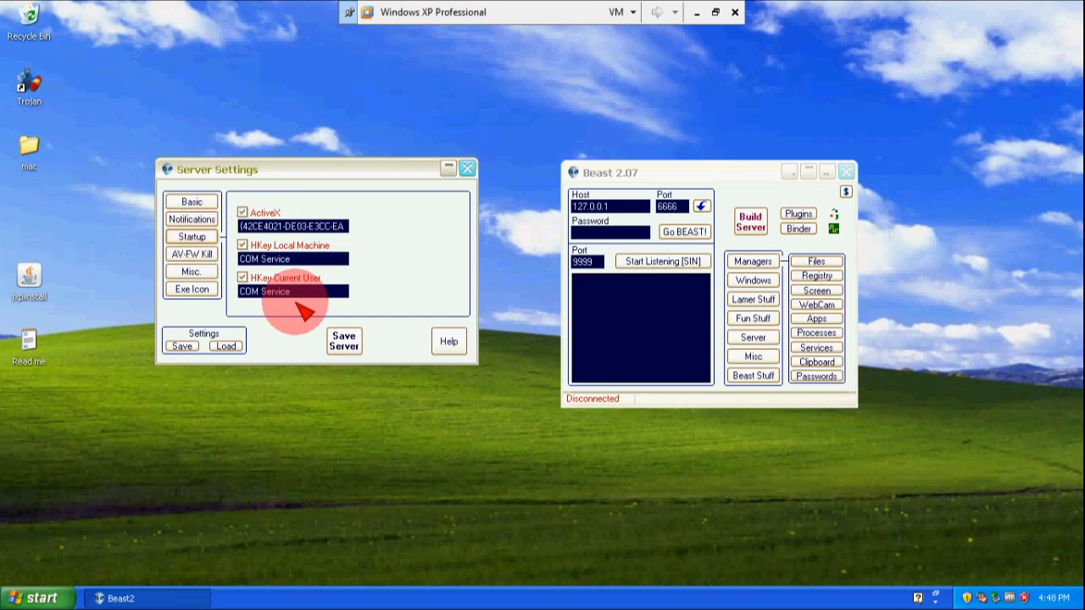
pyautogui.click(190, 254)
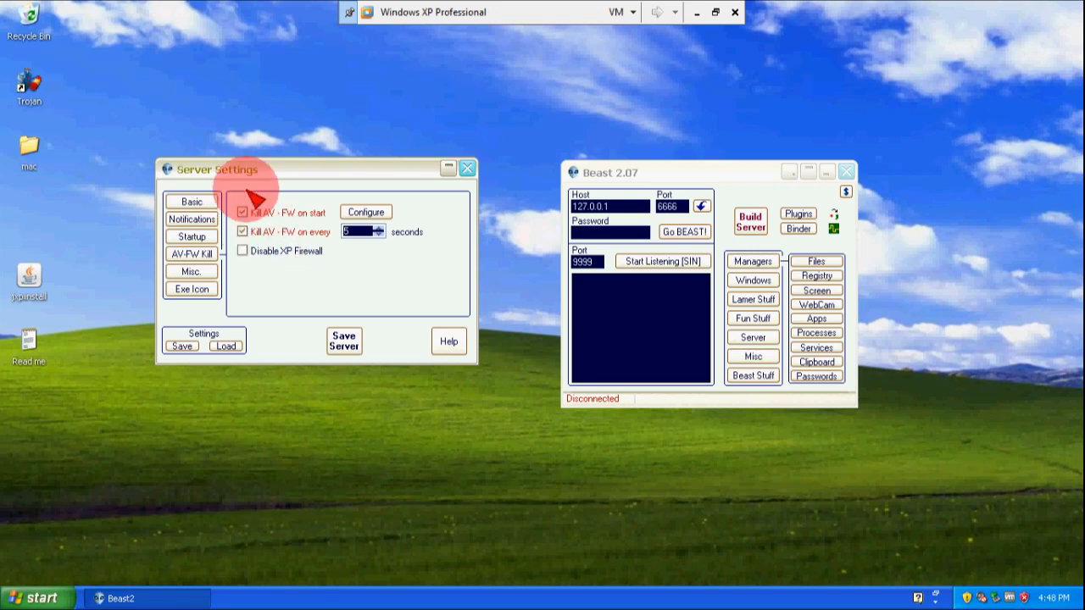
pyautogui.moveTo(285, 178)
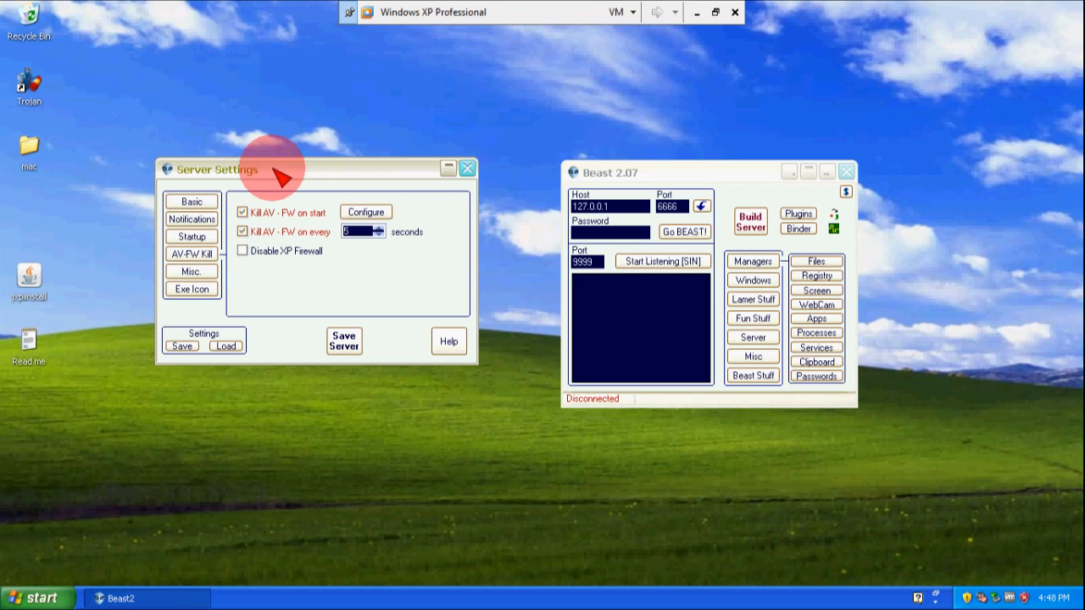
pyautogui.moveTo(217, 170); pyautogui.dragTo(237, 227)
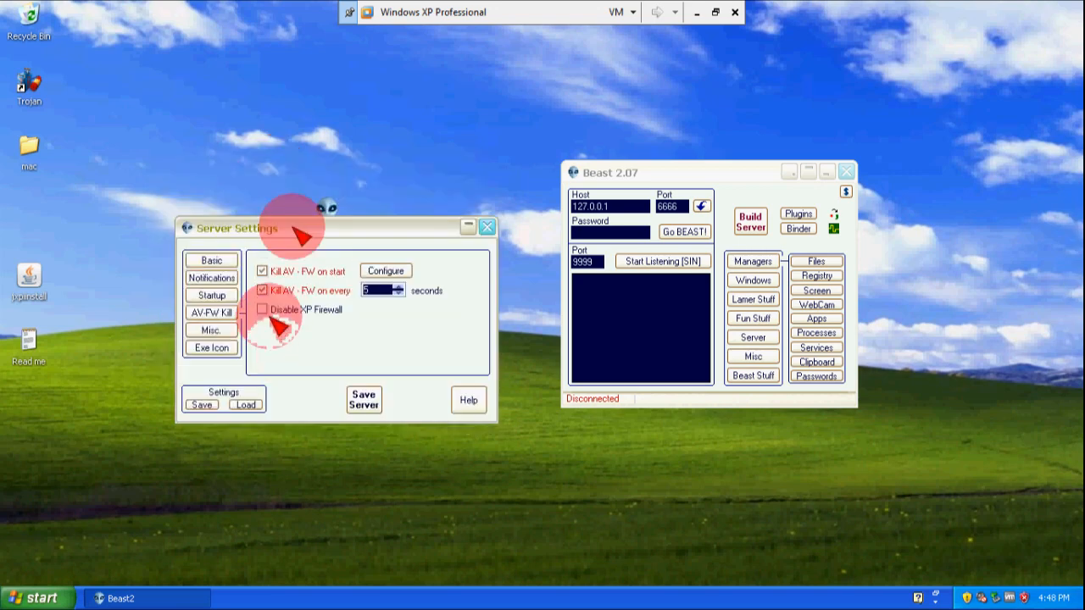
pyautogui.click(261, 309)
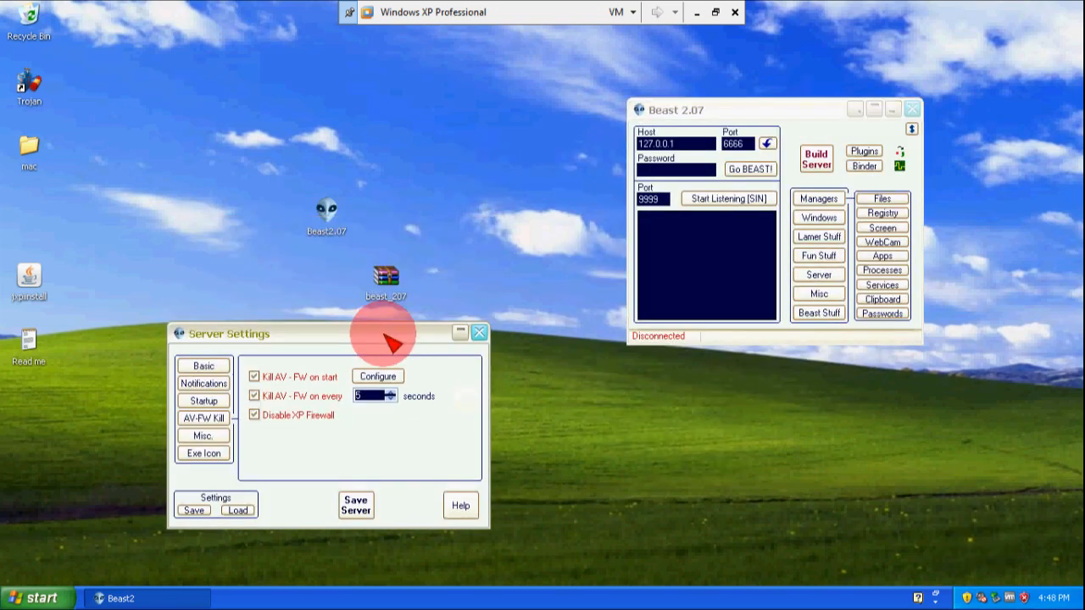
pyautogui.moveTo(817, 461)
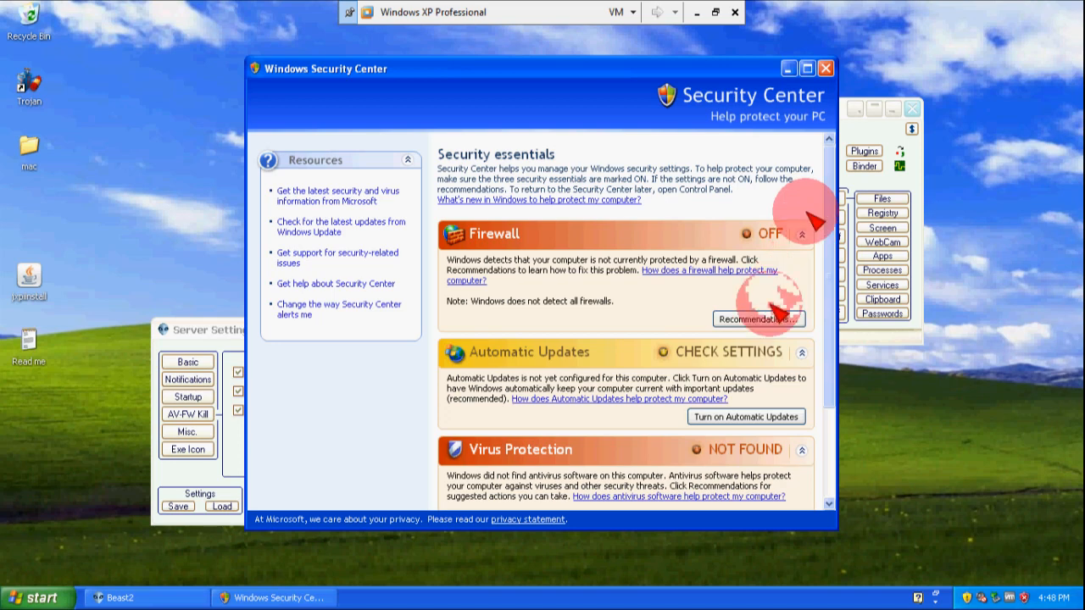
# - Turn Windows Firewall on from the Security Center recommendation and close Security Center
pyautogui.click(756, 319)
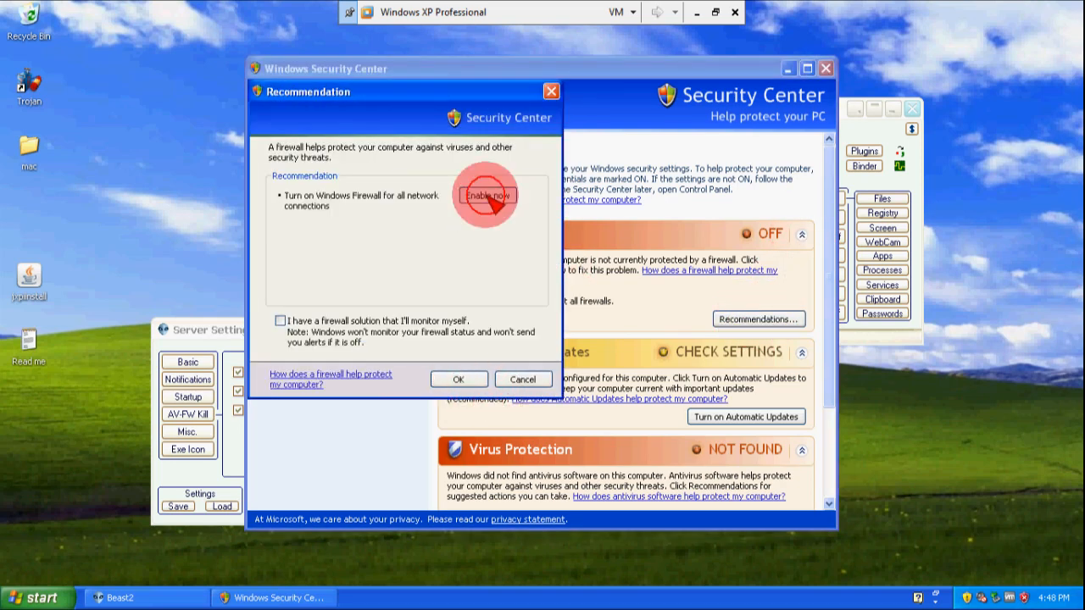
pyautogui.click(489, 195)
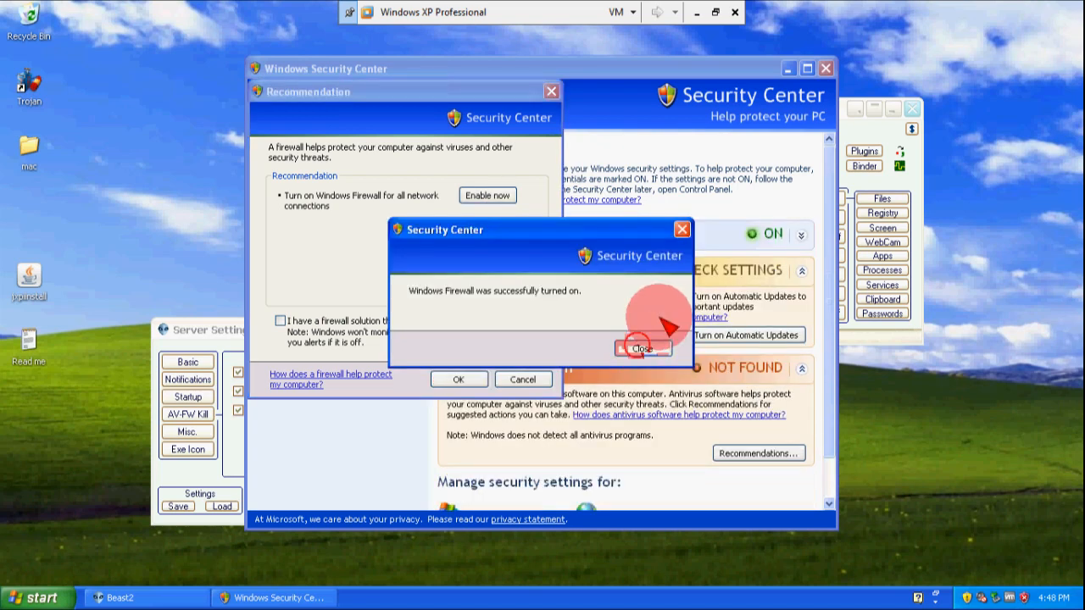
pyautogui.click(643, 348)
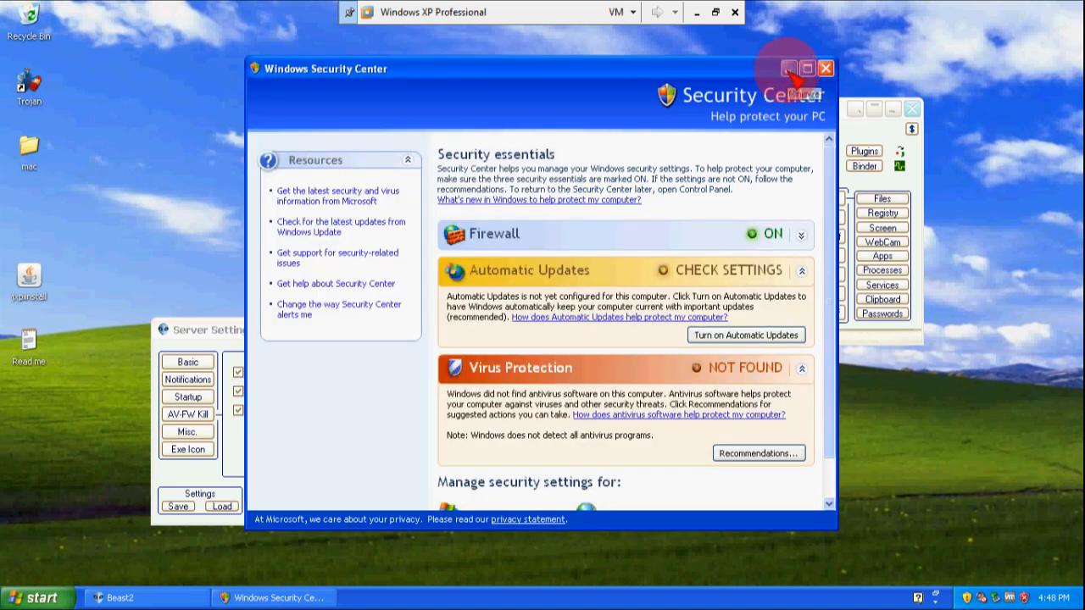
pyautogui.click(824, 68)
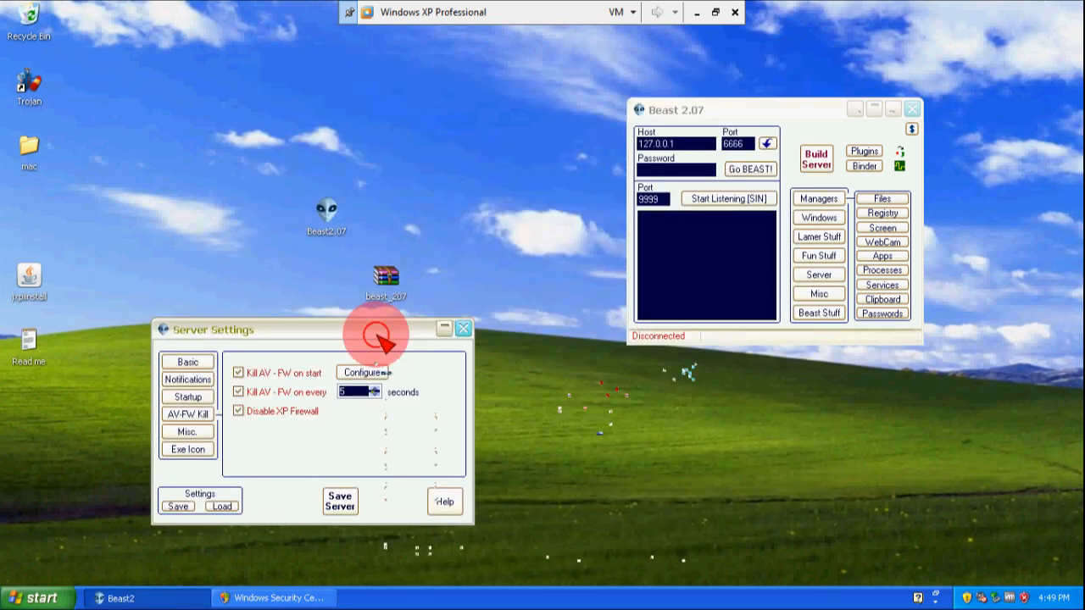
# - Reposition Server Settings and switch to the Misc. server options
pyautogui.moveTo(212, 329); pyautogui.dragTo(434, 375)
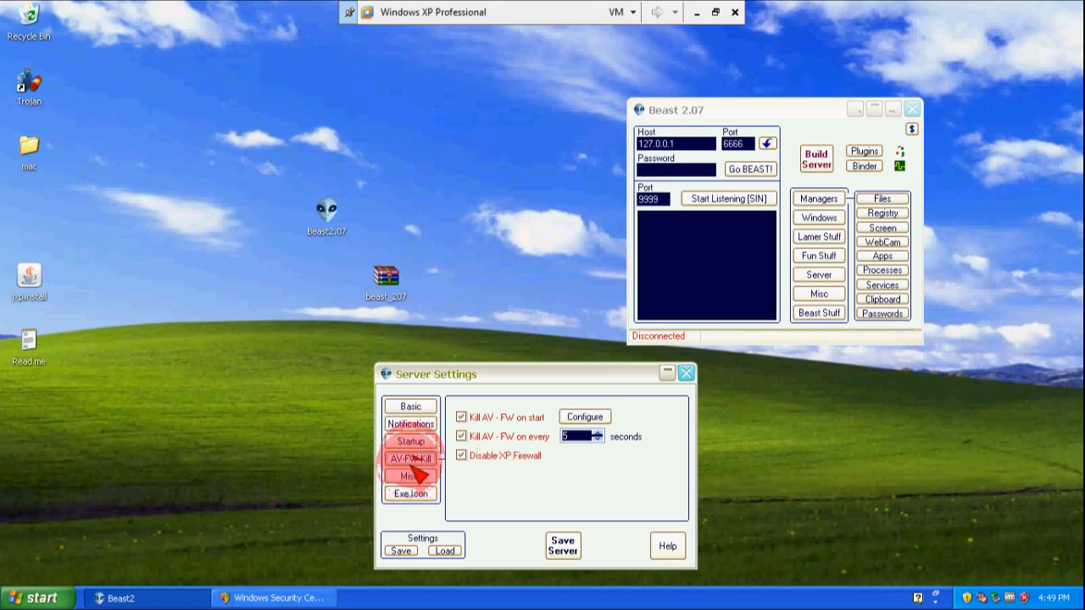
pyautogui.click(411, 474)
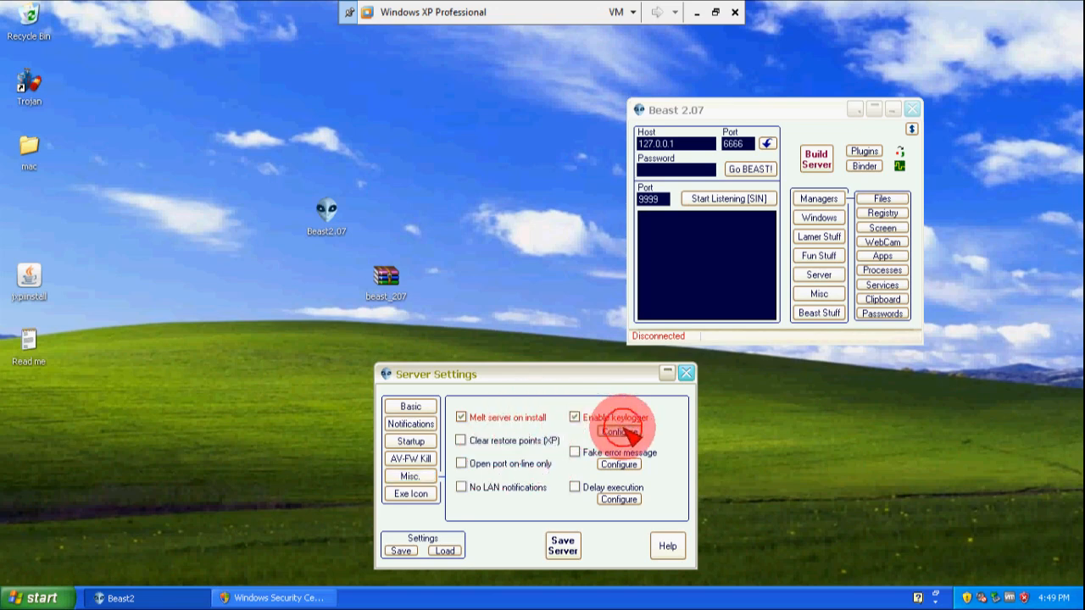
# - Configure the keylogger with smart keylogging and the keylog emailer at a 10 KB log size
pyautogui.click(617, 434)
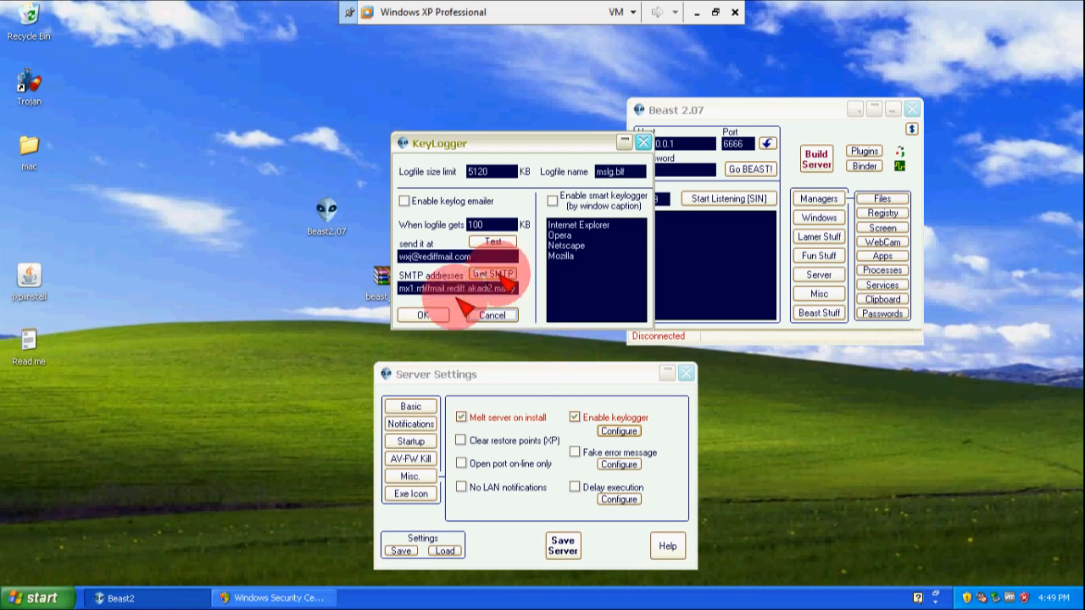
pyautogui.click(492, 273)
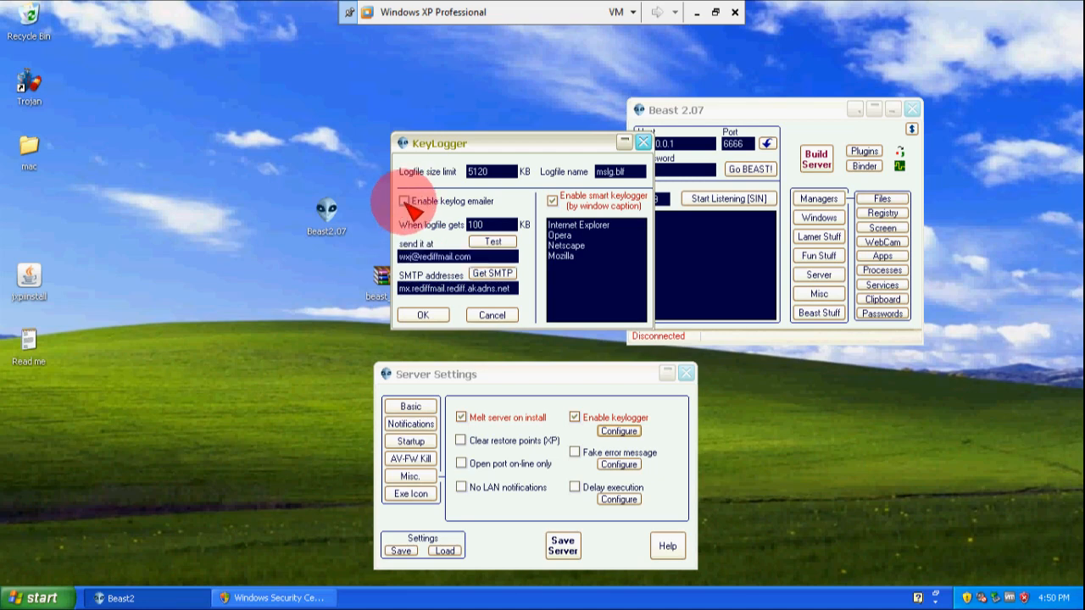
pyautogui.click(402, 200)
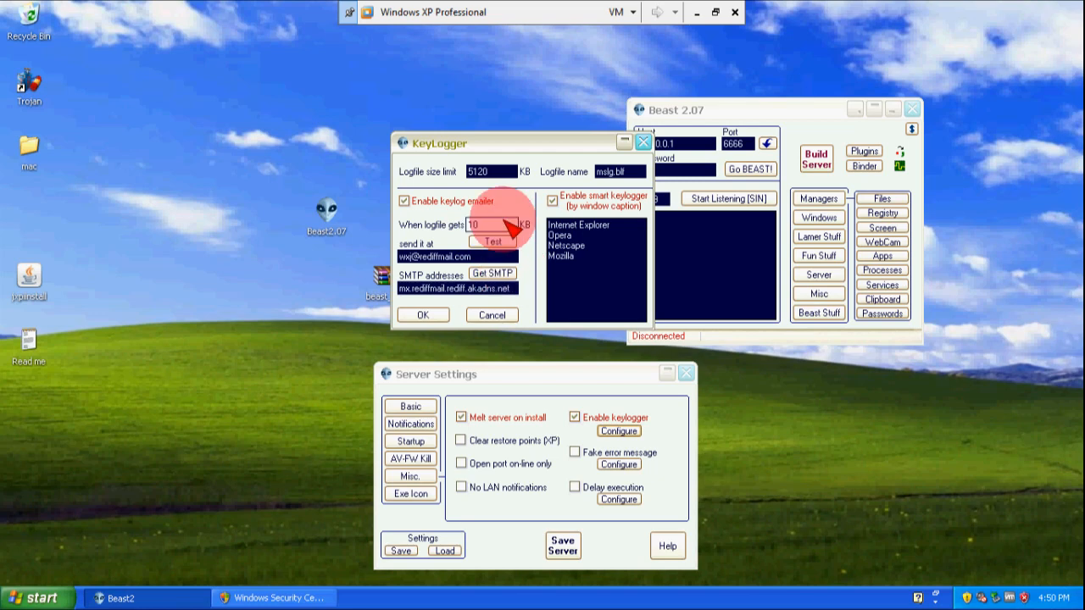
pyautogui.moveTo(583, 386)
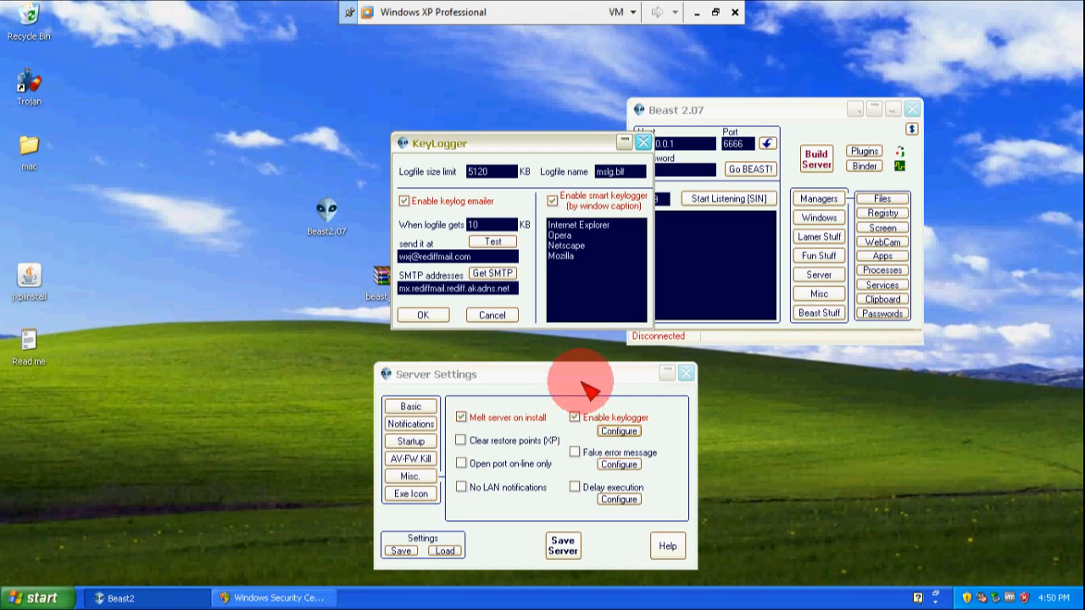
pyautogui.moveTo(387, 356)
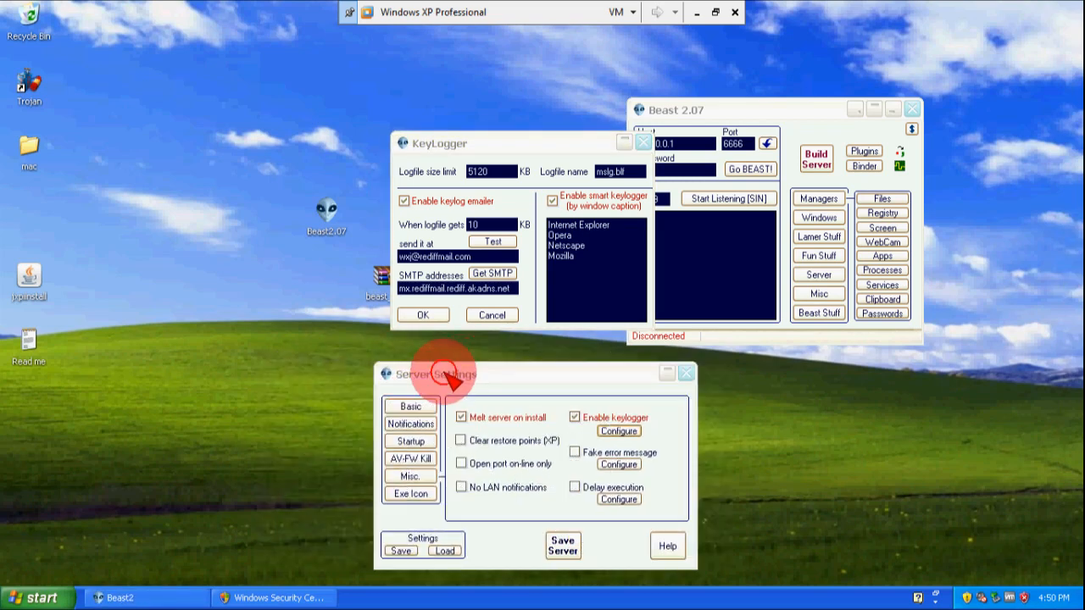
# - Configure a fake error message with the red X icon and Yes, No, Cancel buttons
pyautogui.moveTo(438, 375); pyautogui.dragTo(326, 349)
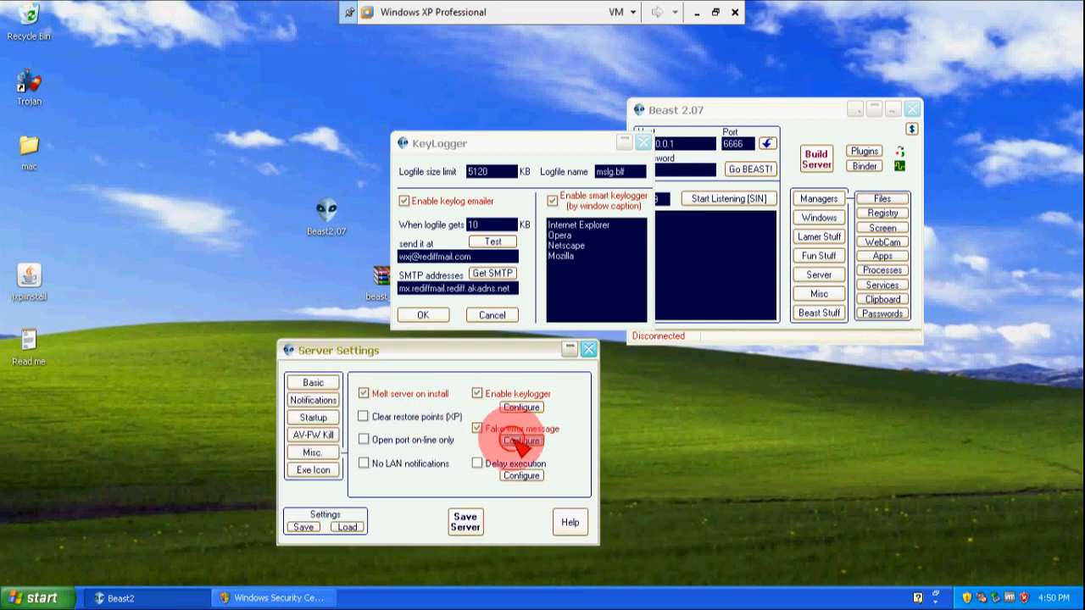
pyautogui.click(522, 440)
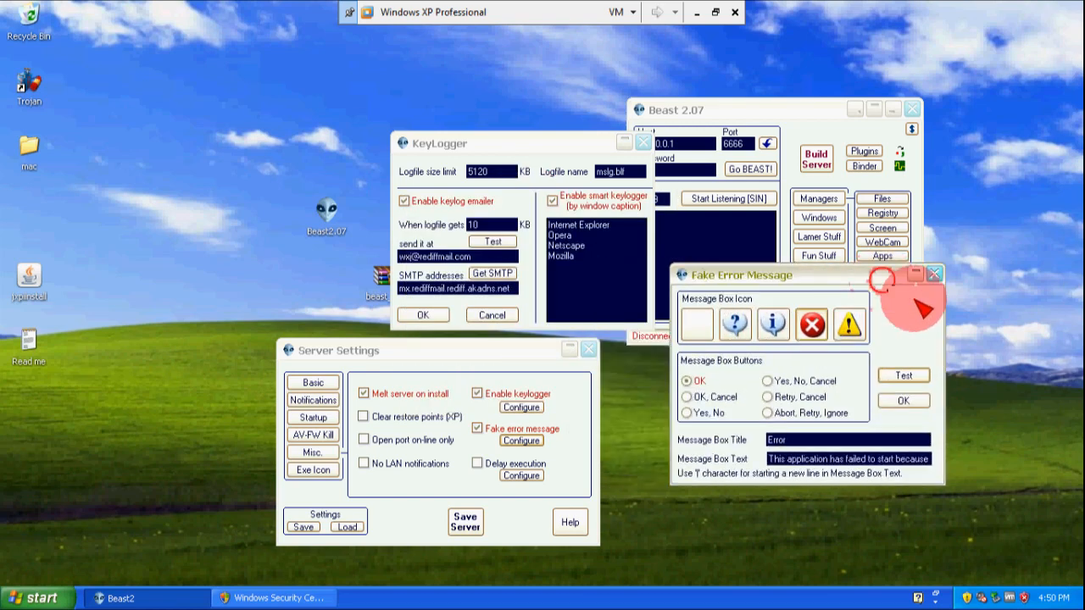
pyautogui.moveTo(848, 285)
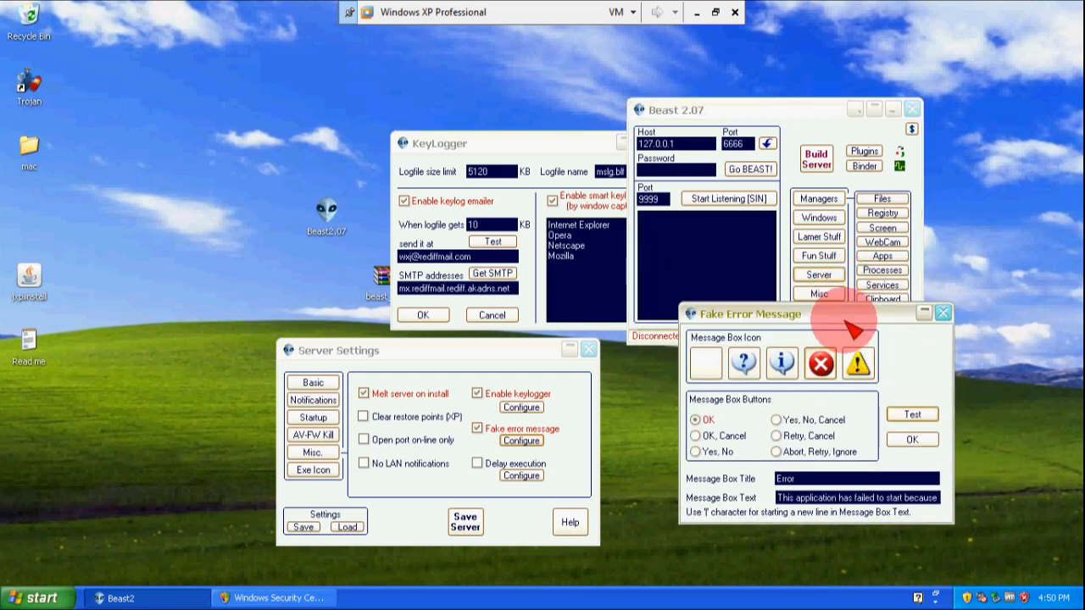
pyautogui.moveTo(746, 312); pyautogui.dragTo(721, 305)
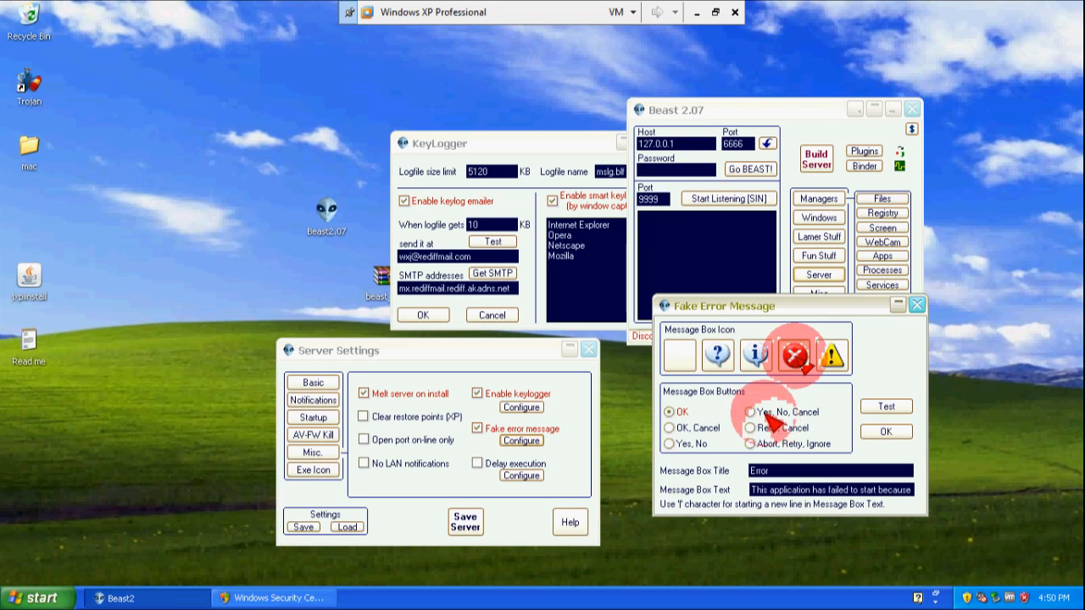
pyautogui.click(885, 406)
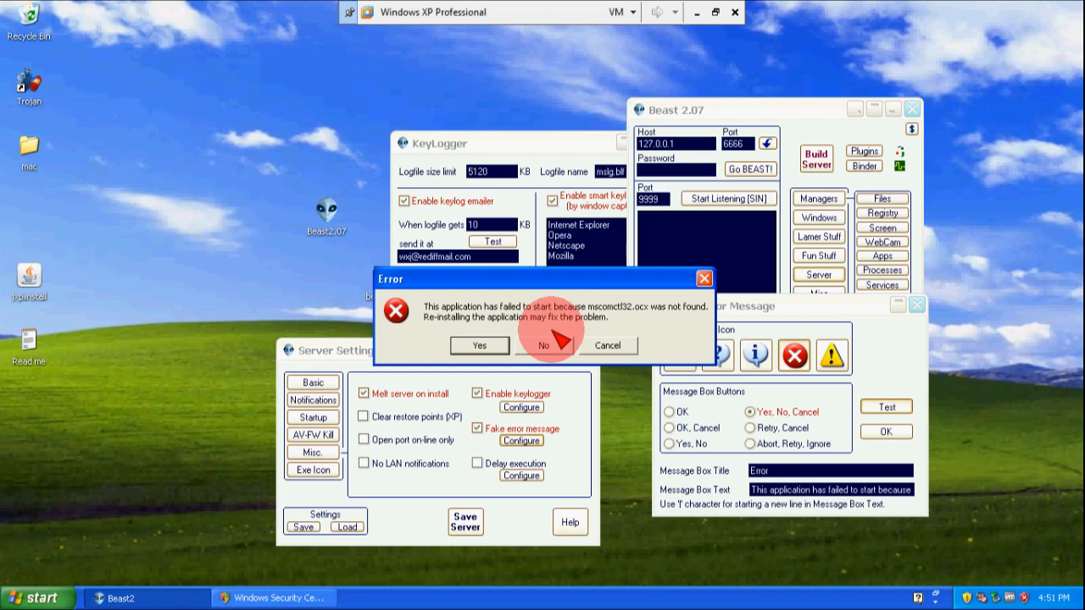
pyautogui.moveTo(701, 278)
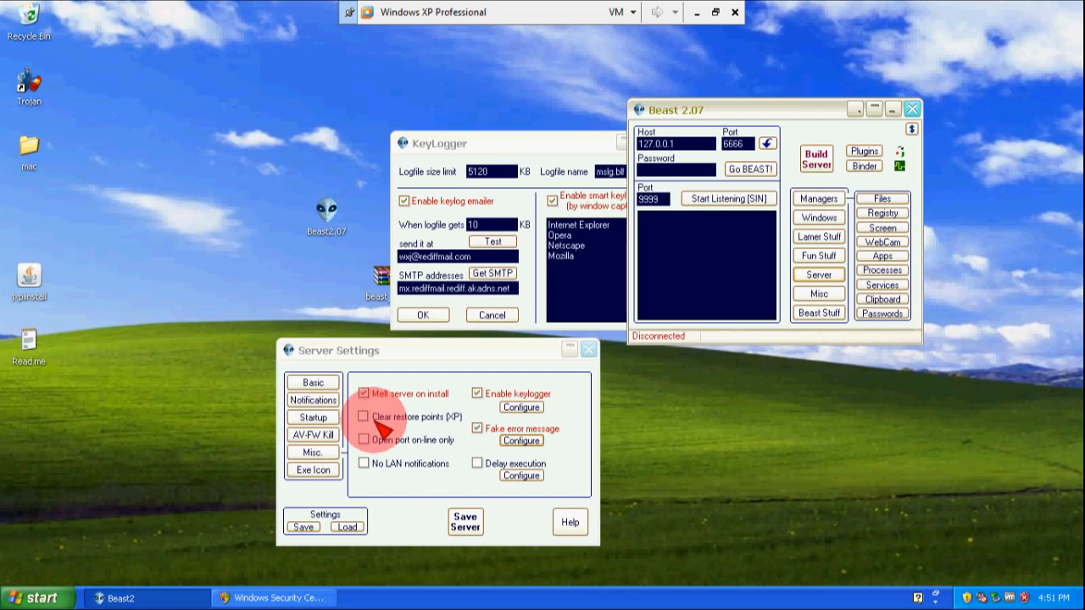
pyautogui.moveTo(458, 474)
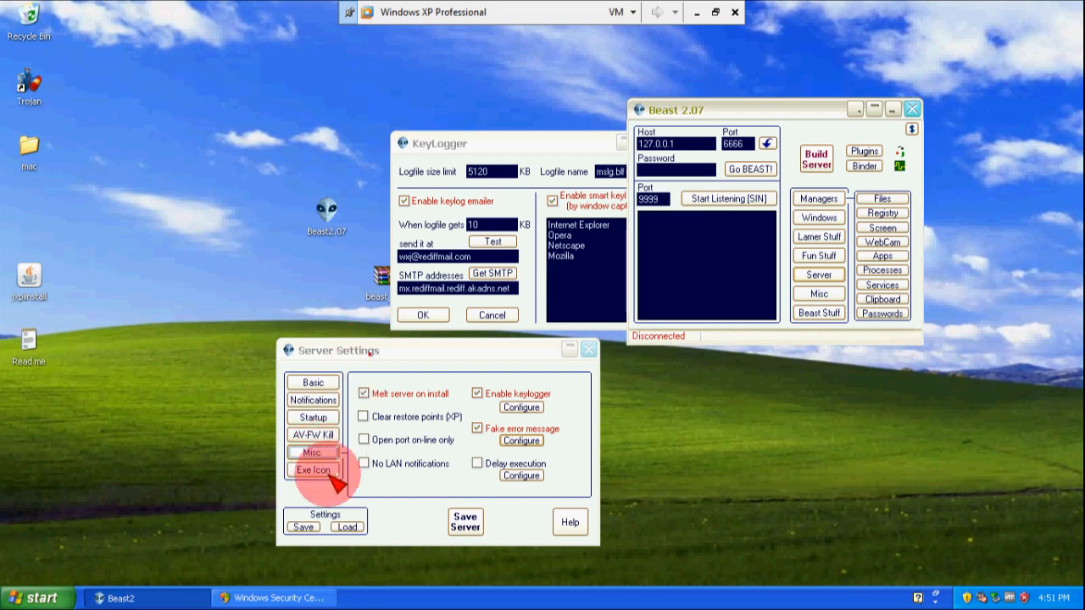
# - Under Exe Icon, scroll the icon strip and pick the red K icon for the server
pyautogui.click(312, 469)
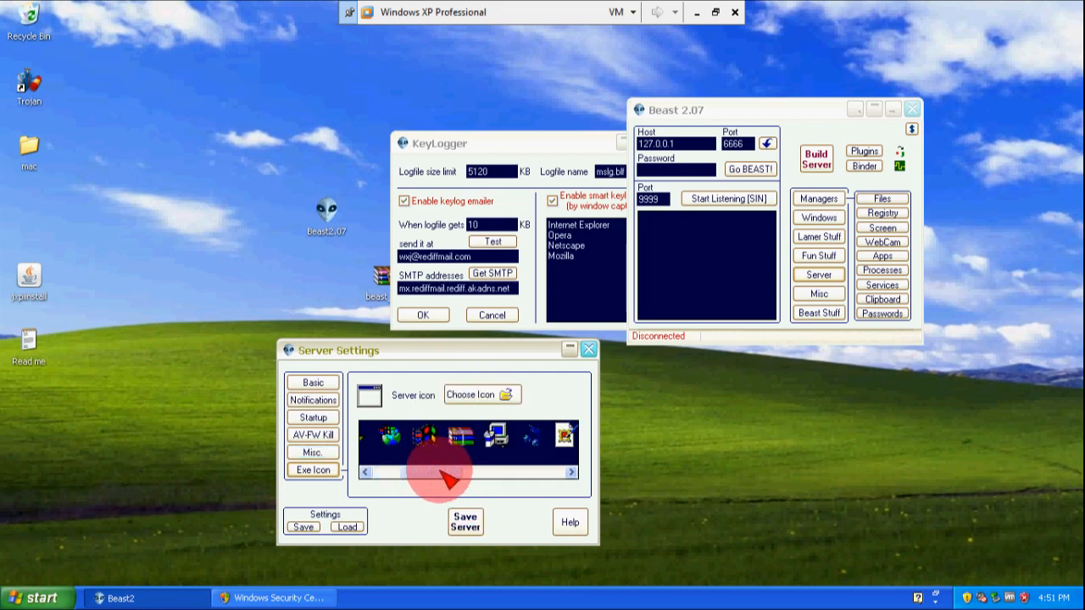
pyautogui.click(566, 471)
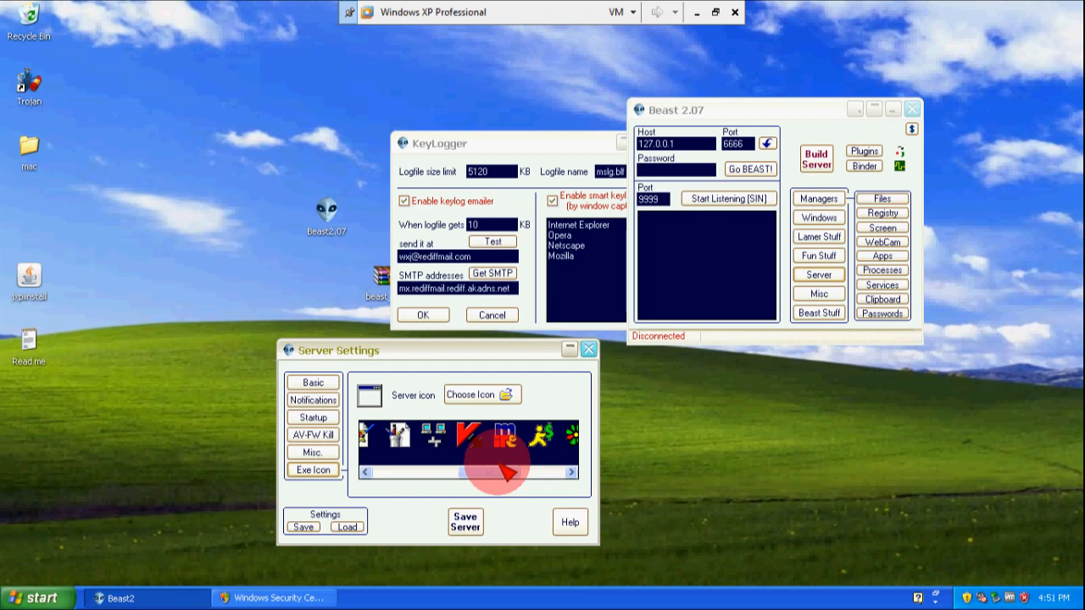
pyautogui.click(467, 434)
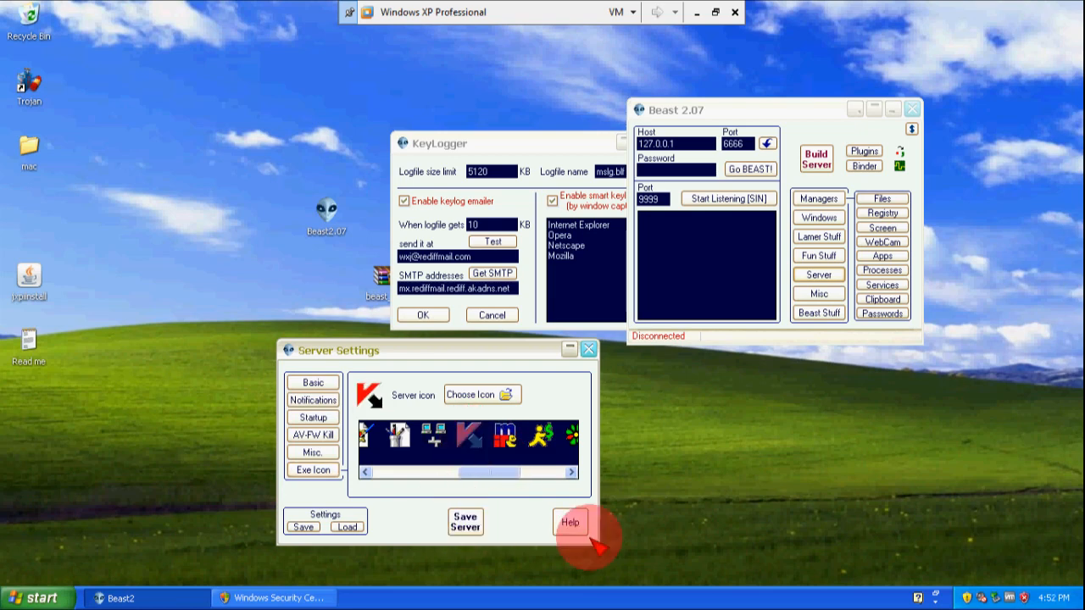
pyautogui.moveTo(454, 369)
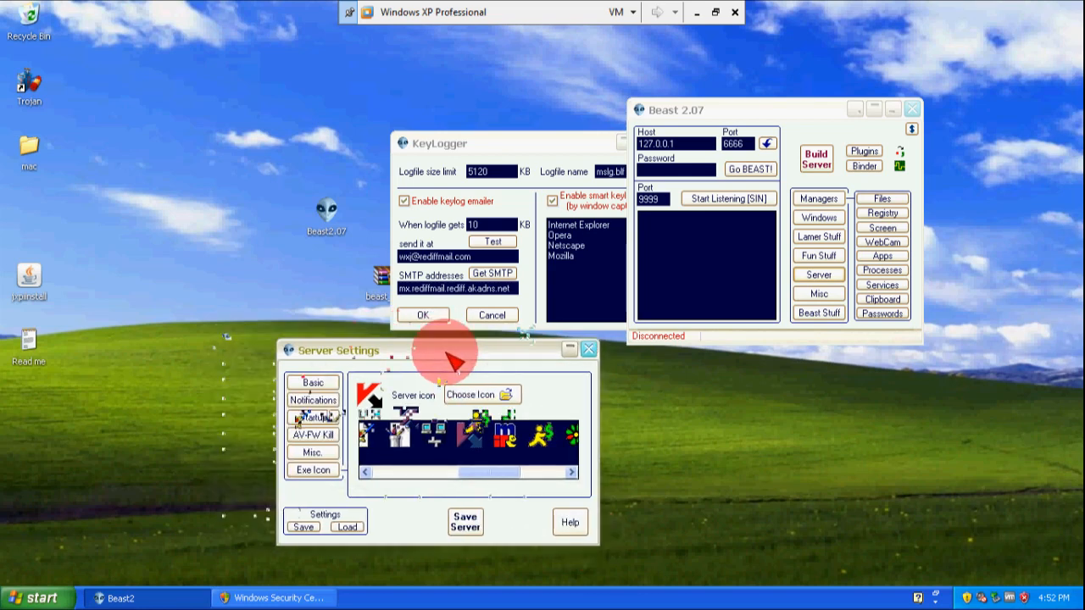
pyautogui.moveTo(339, 350); pyautogui.dragTo(272, 336)
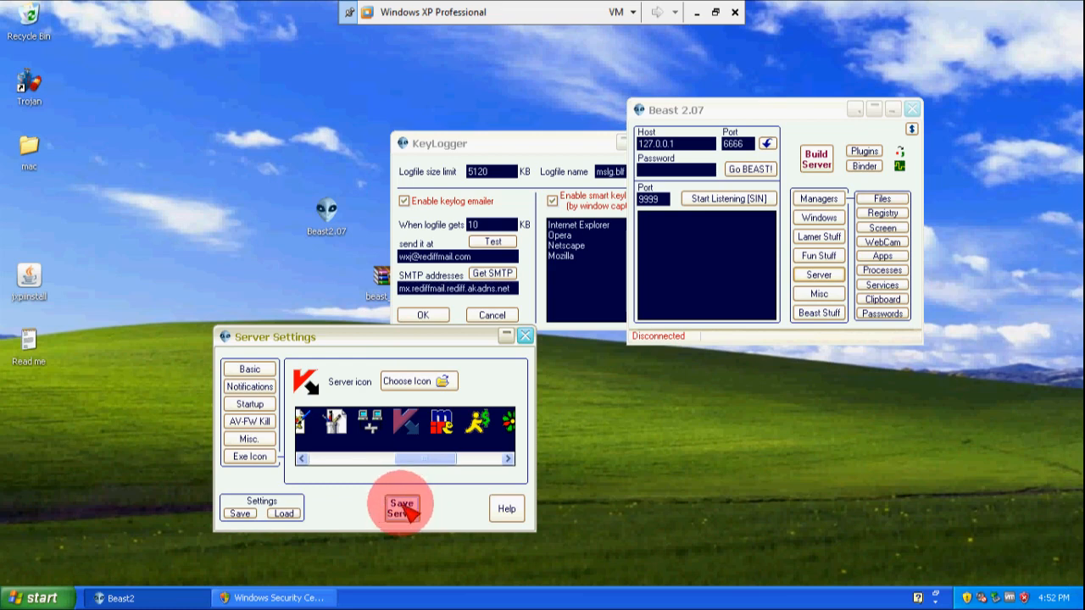
# - Save the configured server to the desktop and dismiss the server saved notice
pyautogui.click(400, 502)
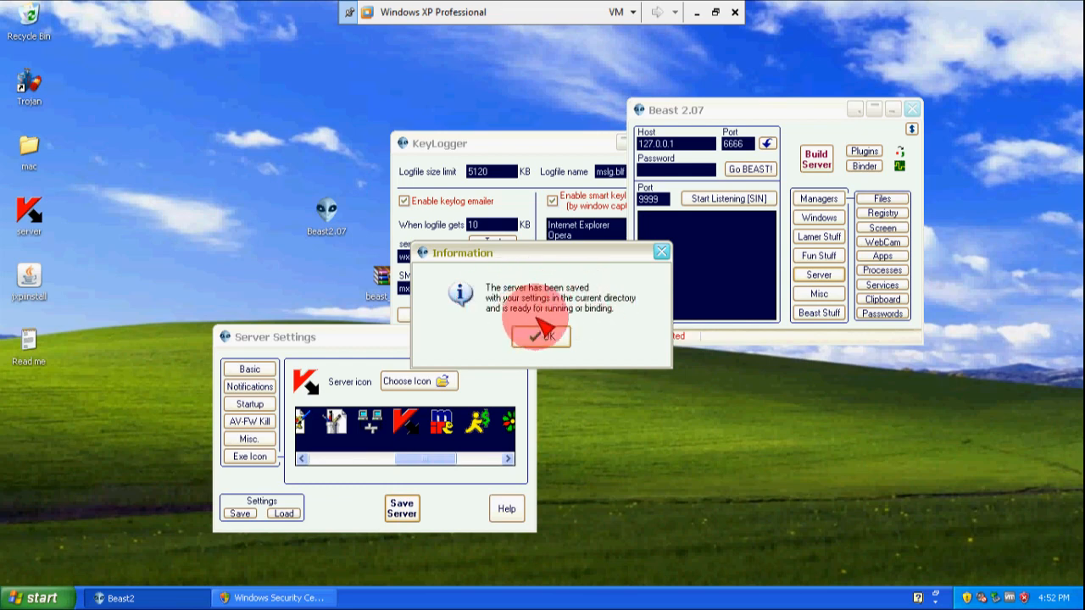
pyautogui.click(539, 336)
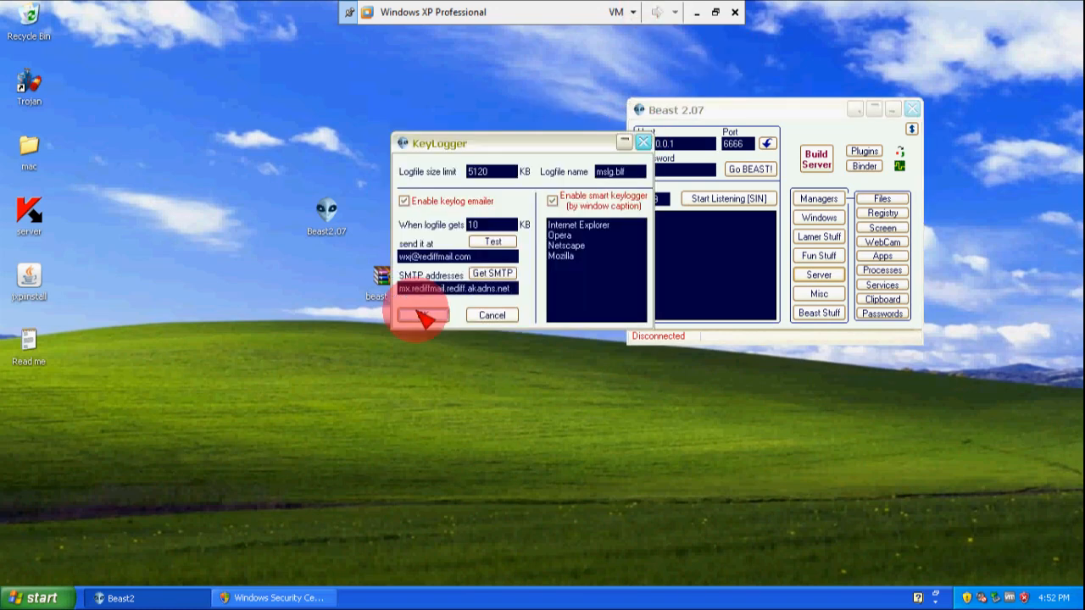
# - Close the KeyLogger settings dialog with OK, leaving only the main Beast console
pyautogui.click(421, 314)
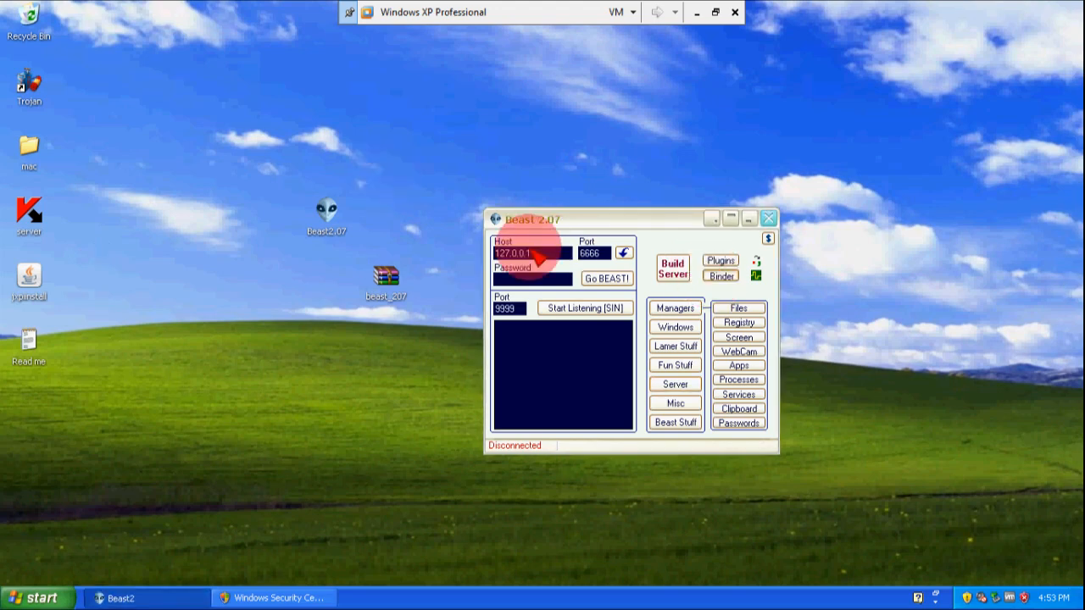
pyautogui.moveTo(652, 229)
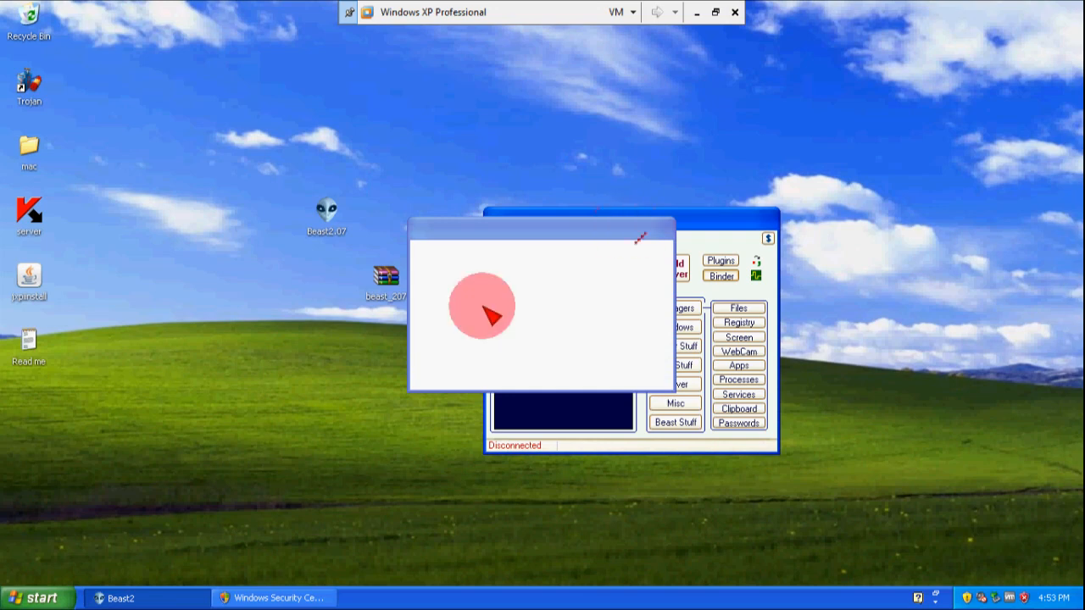
pyautogui.click(720, 275)
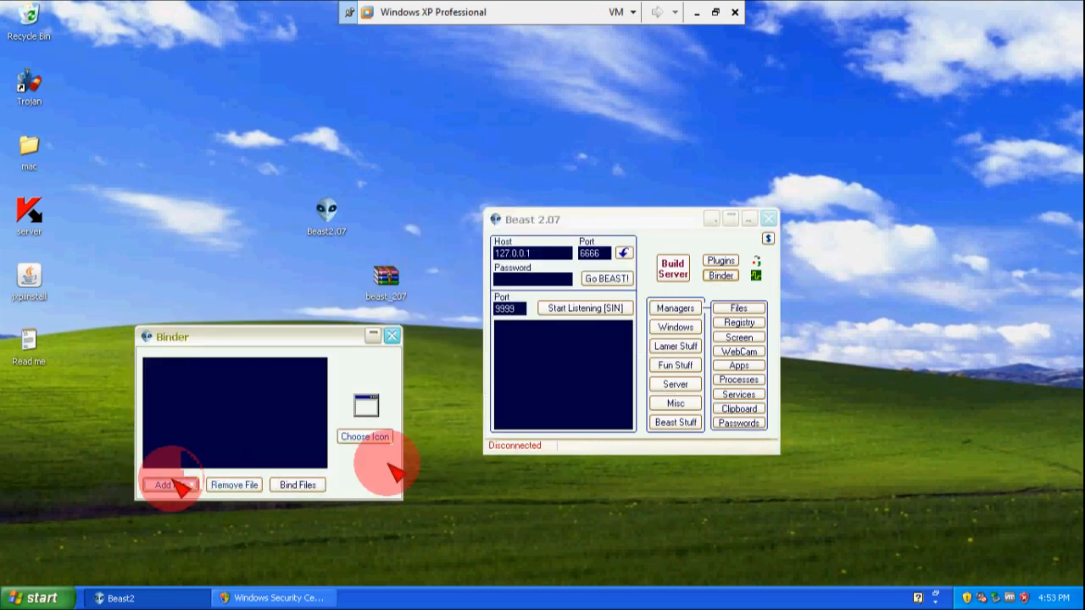
pyautogui.click(169, 485)
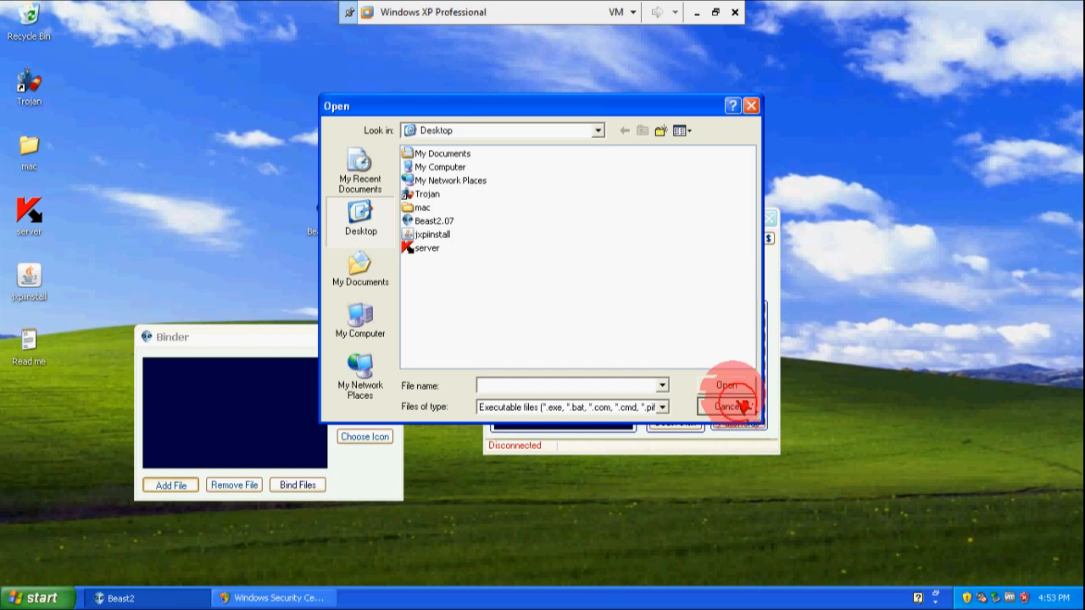
pyautogui.click(731, 407)
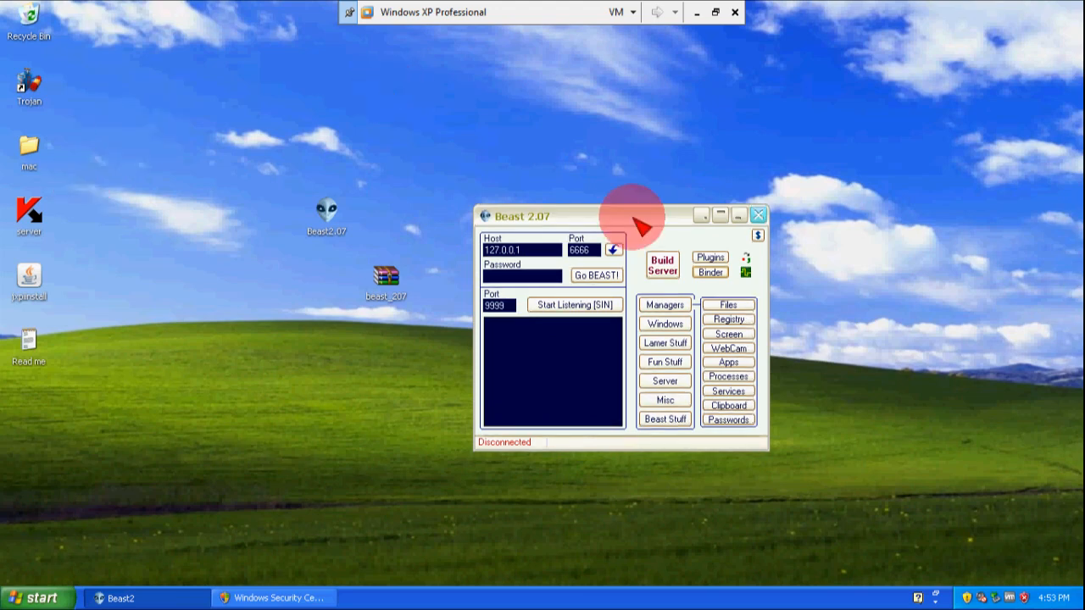
pyautogui.moveTo(81, 178)
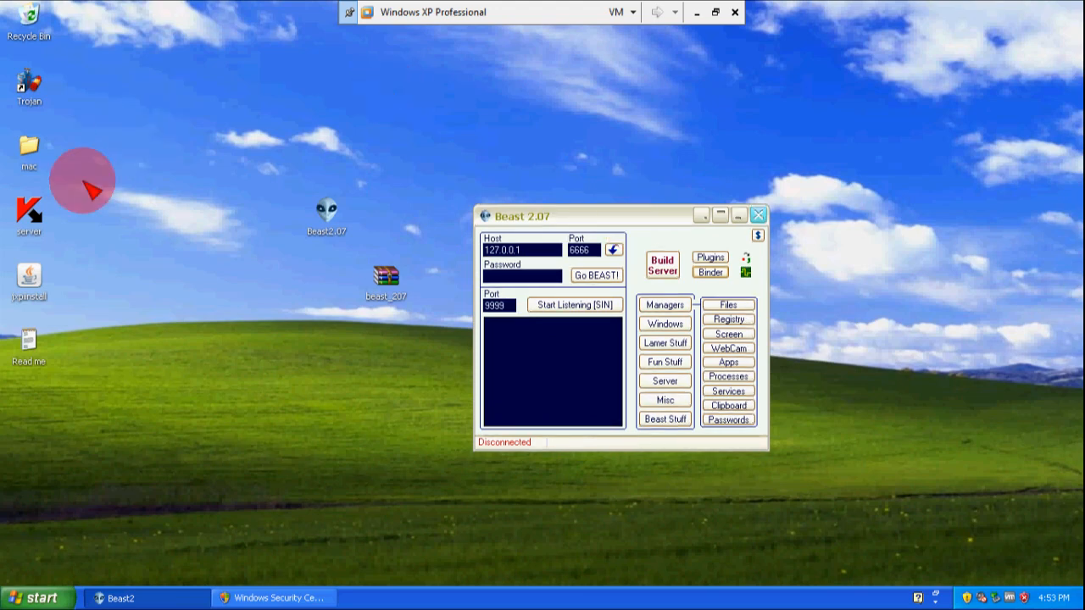
pyautogui.moveTo(651, 203)
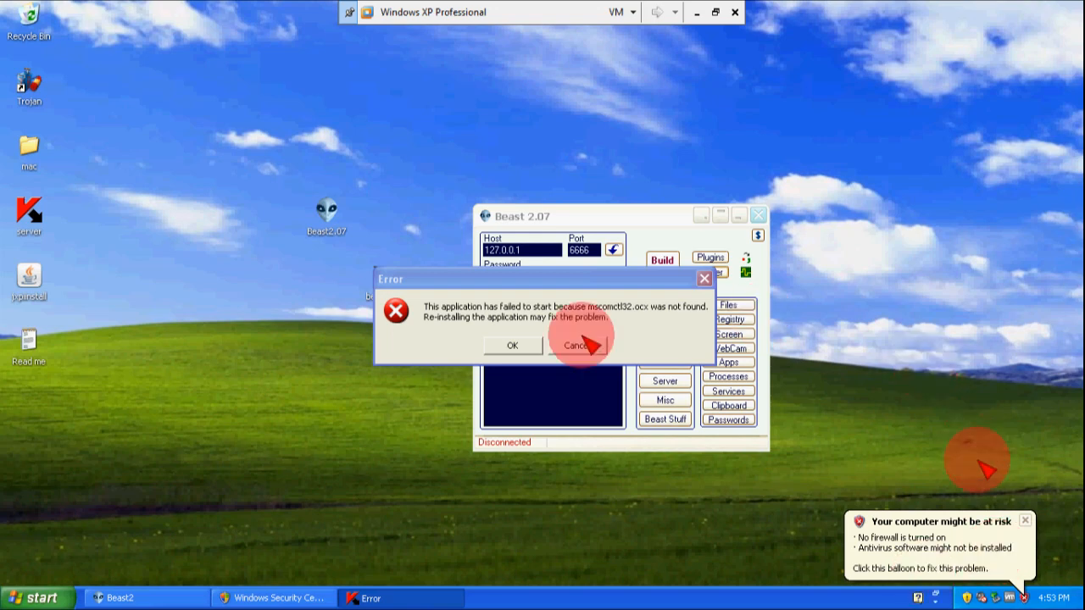
pyautogui.moveTo(498, 314)
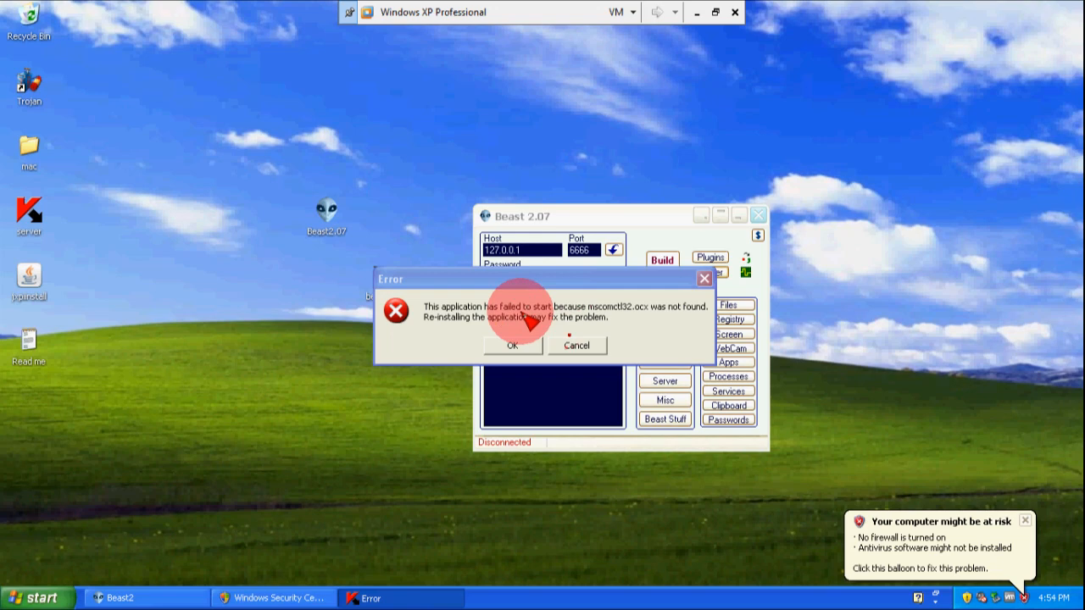
pyautogui.moveTo(576, 322)
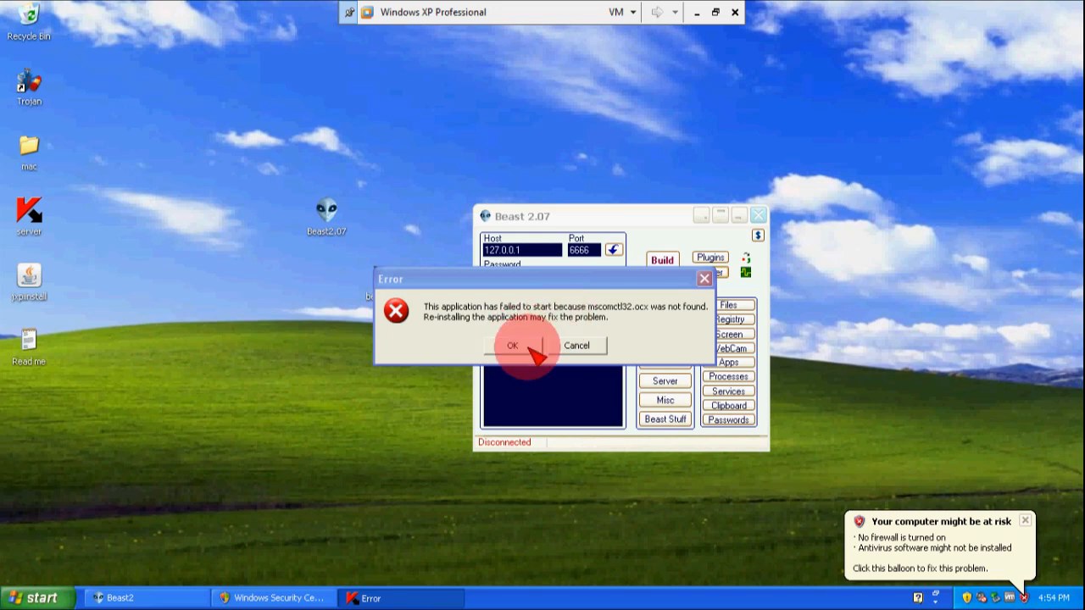
pyautogui.click(512, 346)
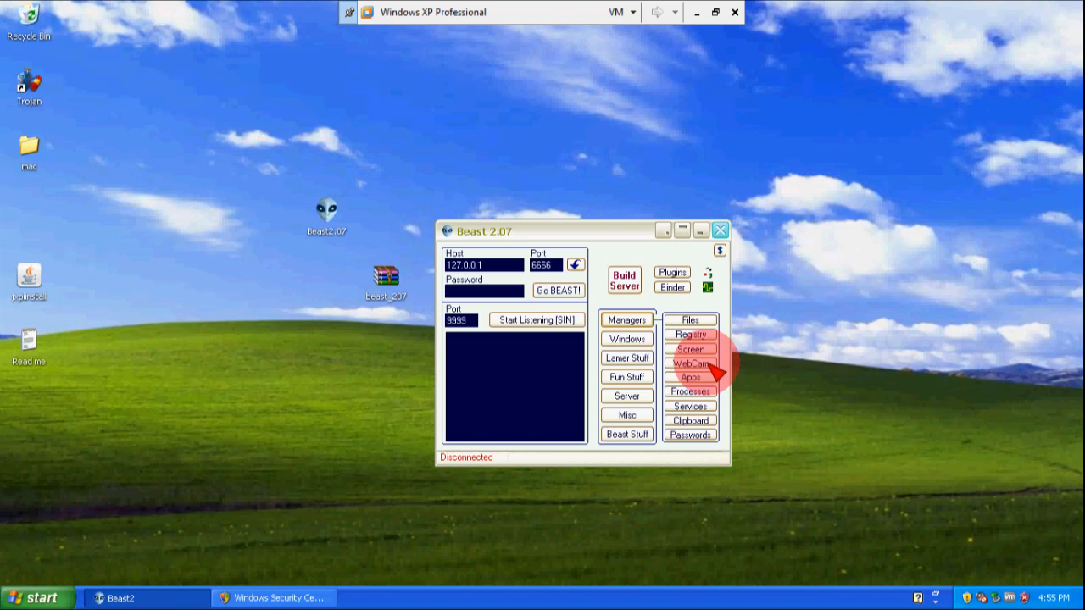
pyautogui.moveTo(626, 279)
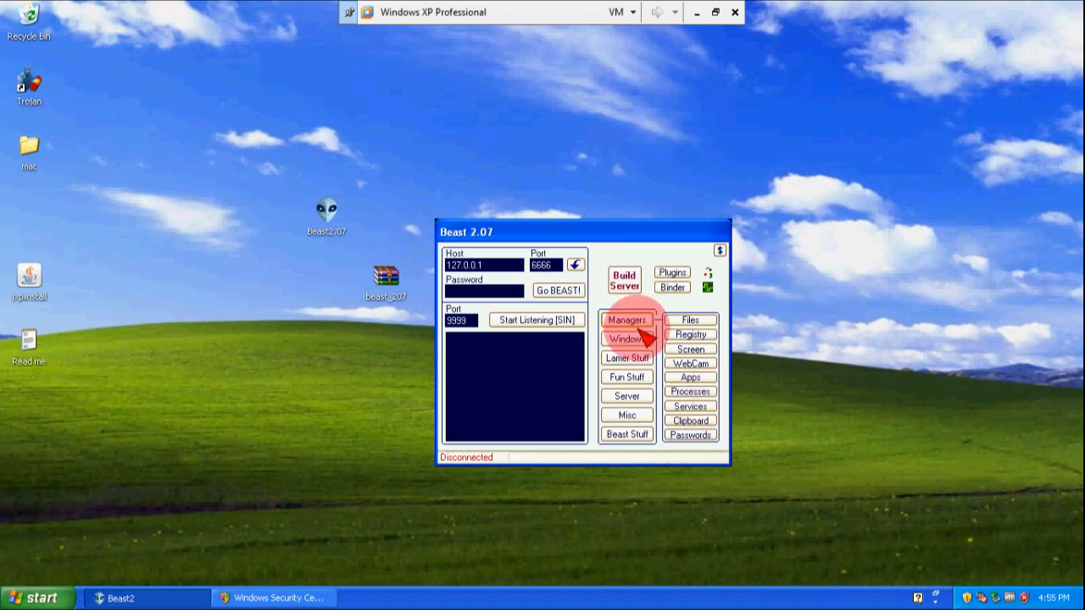
pyautogui.moveTo(502, 139)
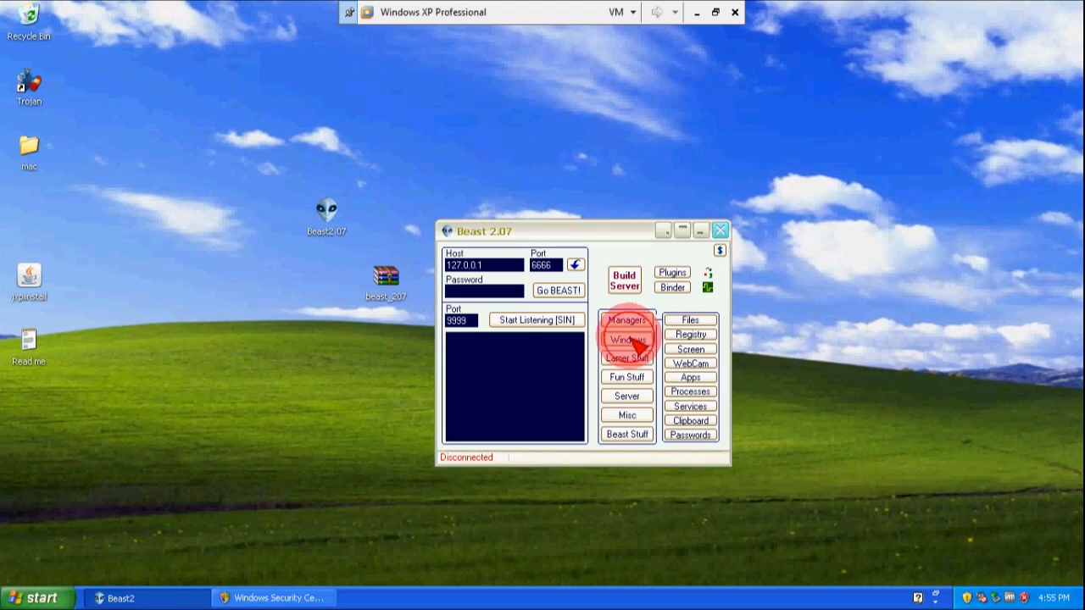
# - Show the Windows shutdown/reboot/crash options, then the Lamer Stuff pranks (hide mouse, wallpaper), and reposition the window
pyautogui.click(627, 339)
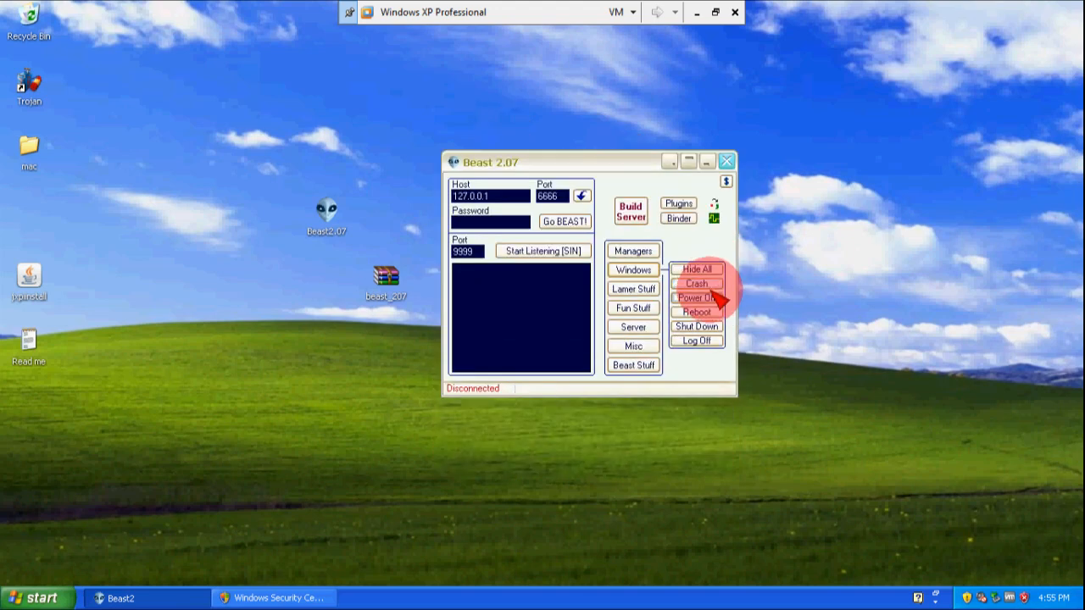
pyautogui.moveTo(763, 271)
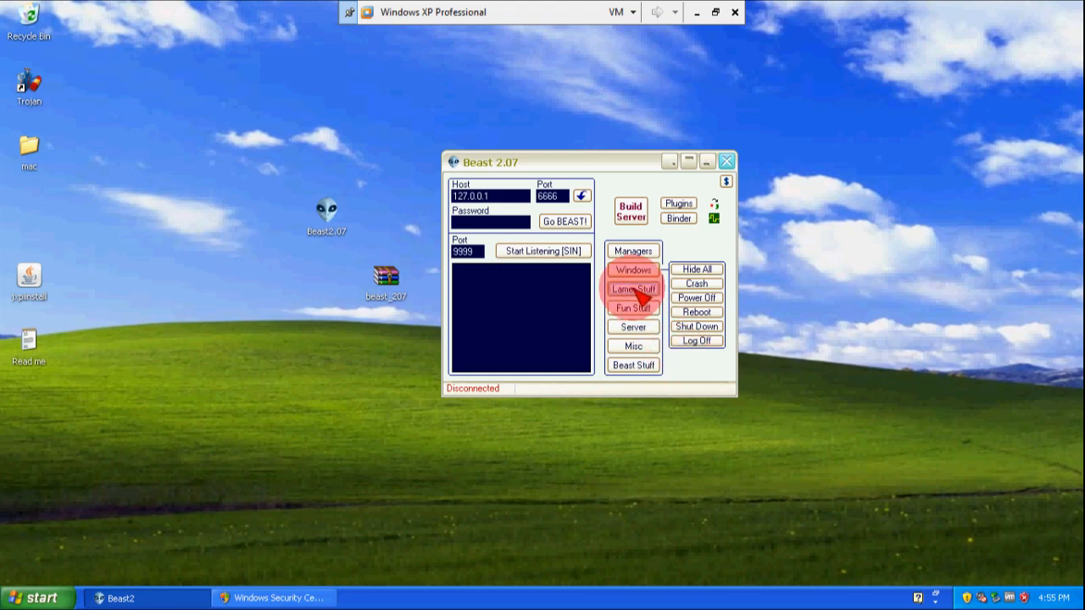
pyautogui.click(633, 306)
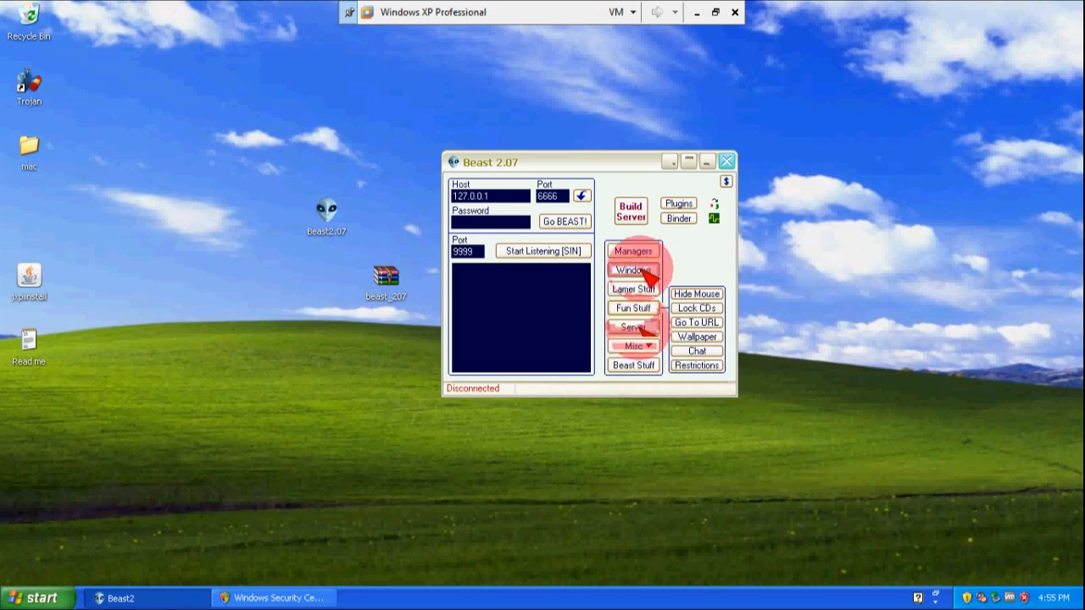
pyautogui.moveTo(490, 163); pyautogui.dragTo(597, 197)
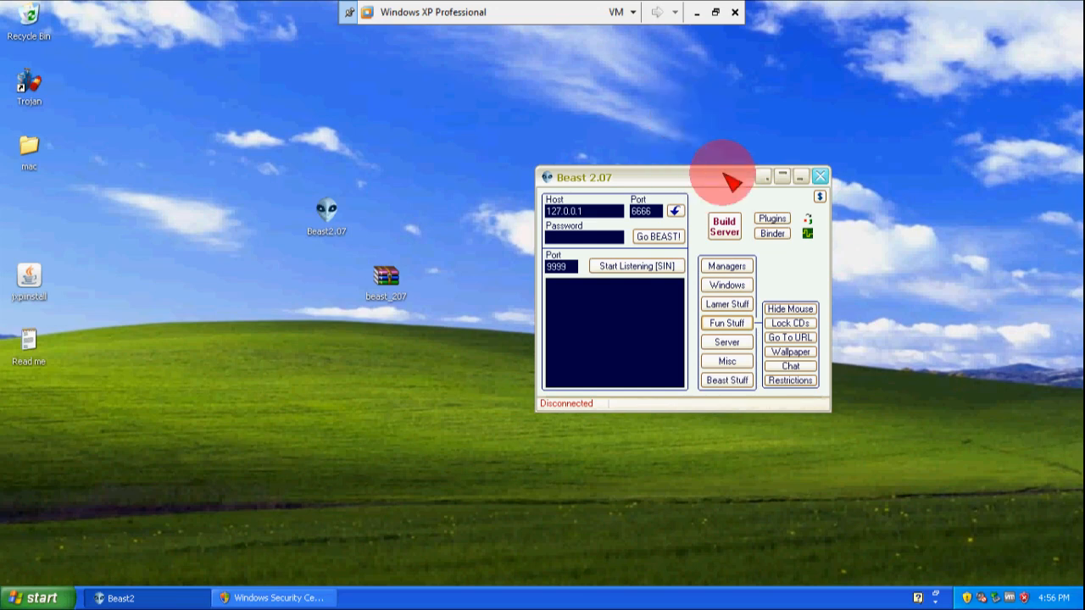
pyautogui.moveTo(716, 17)
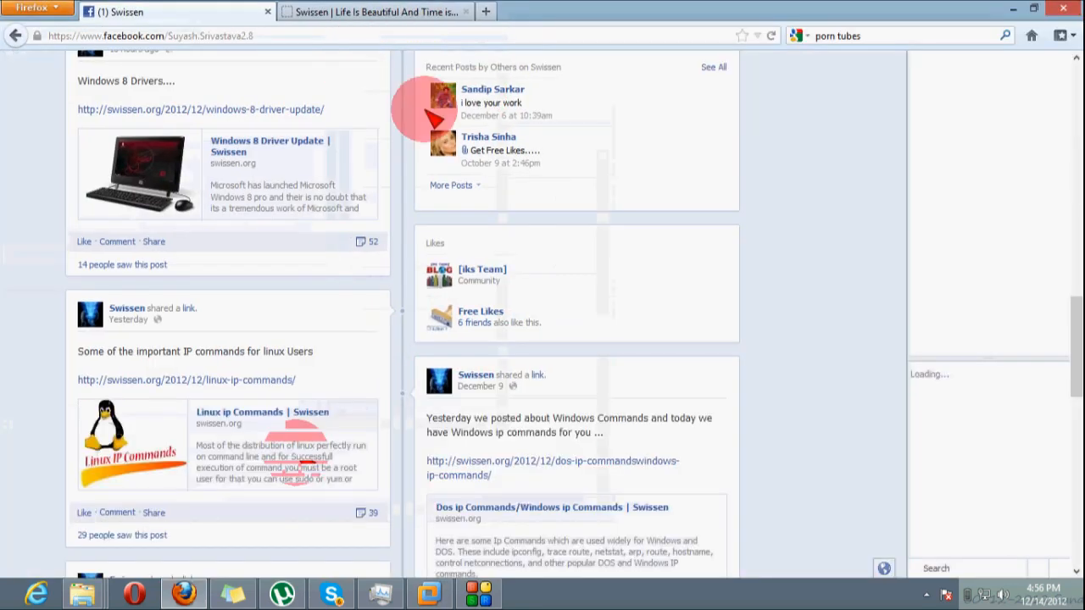
# - Switch to the Swissen blog, go to Hacking & Tips and open the Remote access Software post
pyautogui.scroll(3)
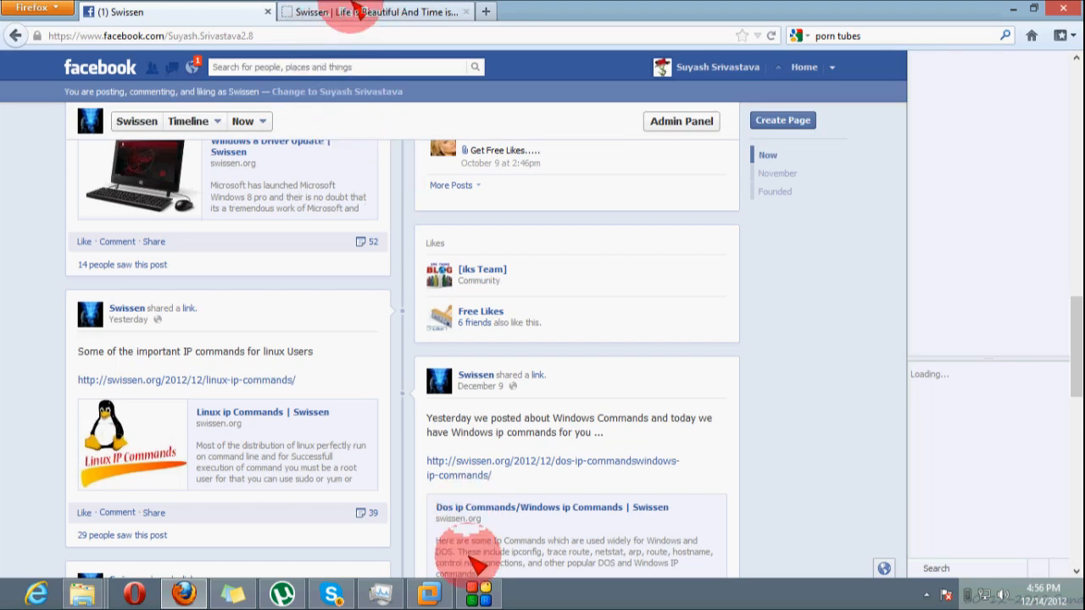
pyautogui.click(376, 10)
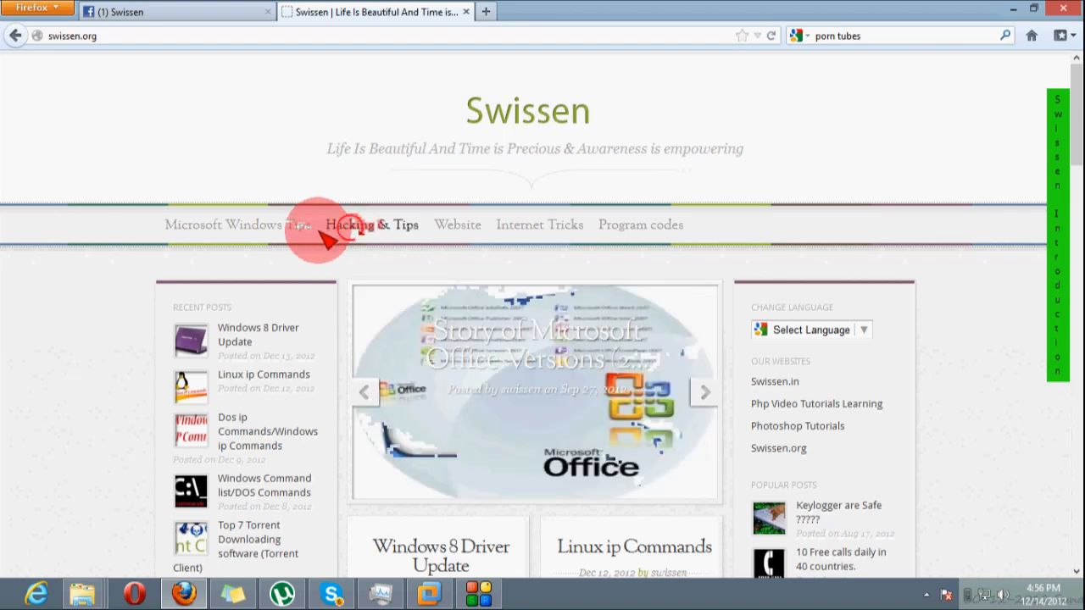
pyautogui.click(373, 223)
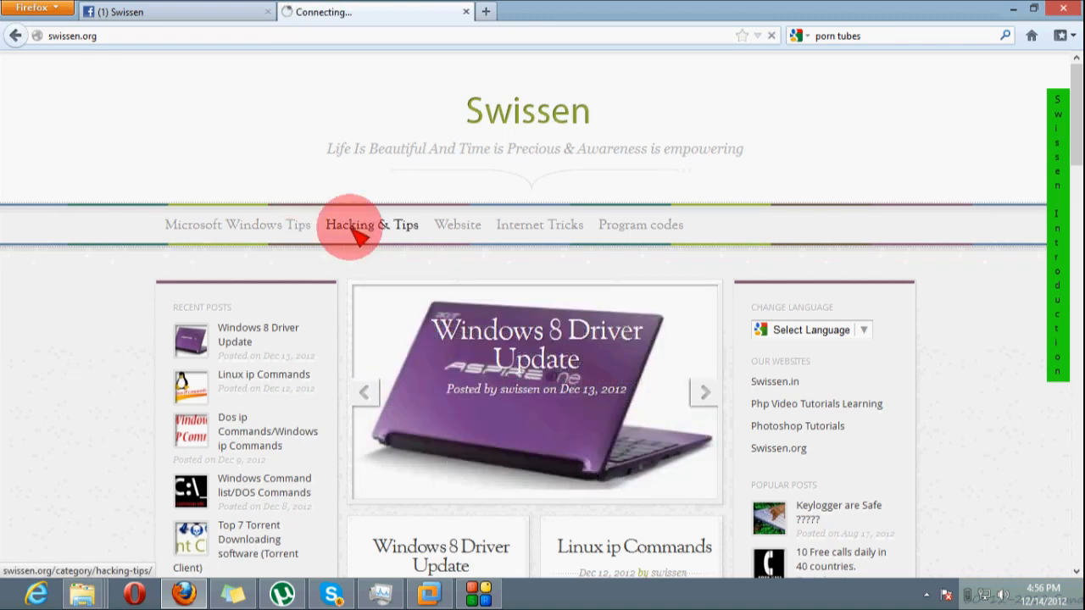
pyautogui.moveTo(888, 173)
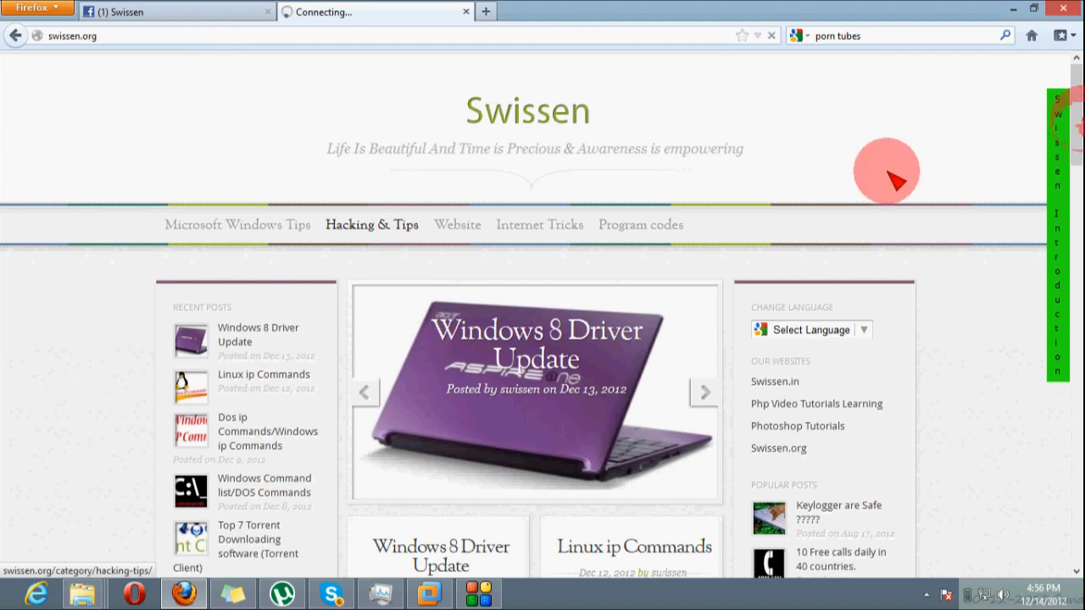
pyautogui.click(371, 224)
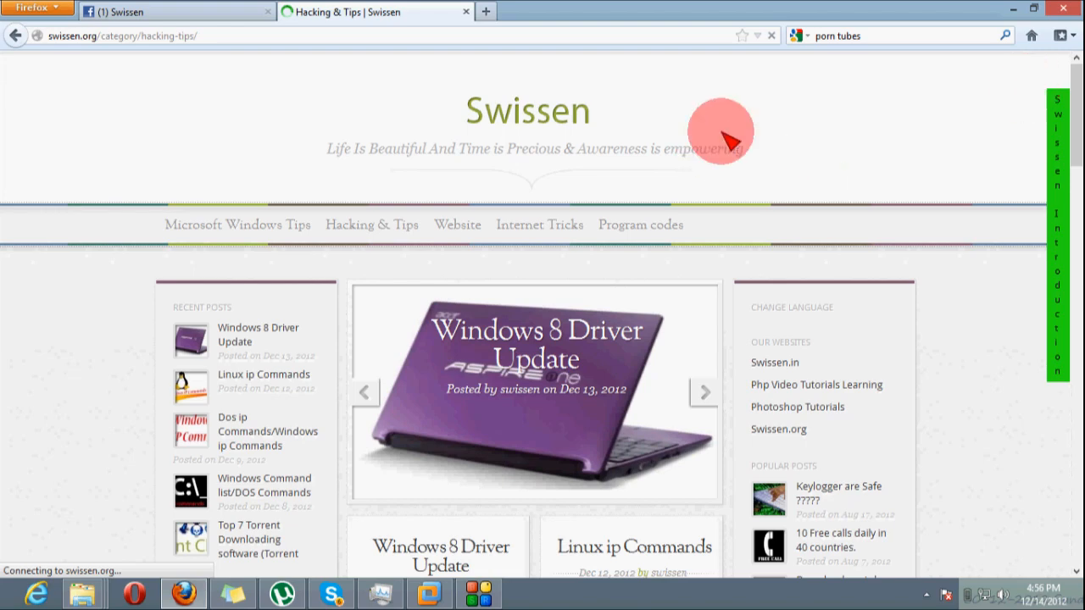
pyautogui.click(371, 224)
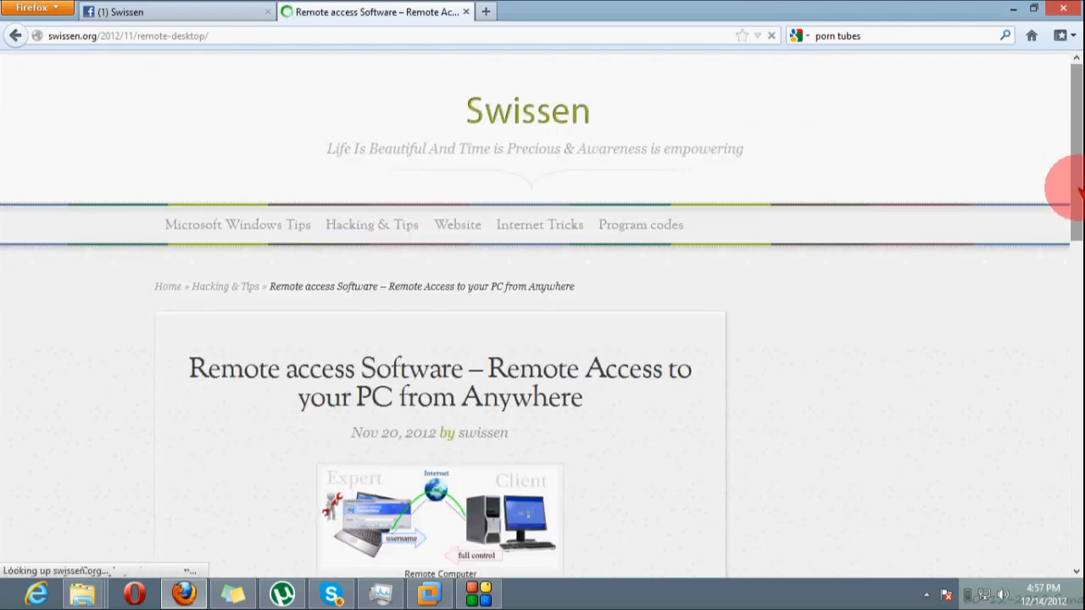
pyautogui.scroll(-3)
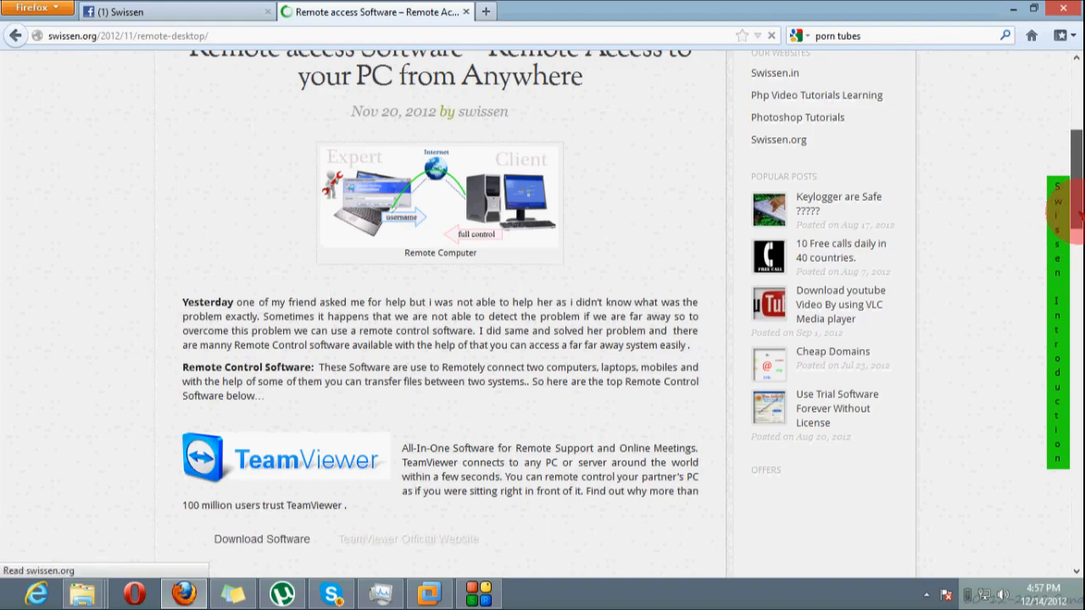
pyautogui.scroll(-3)
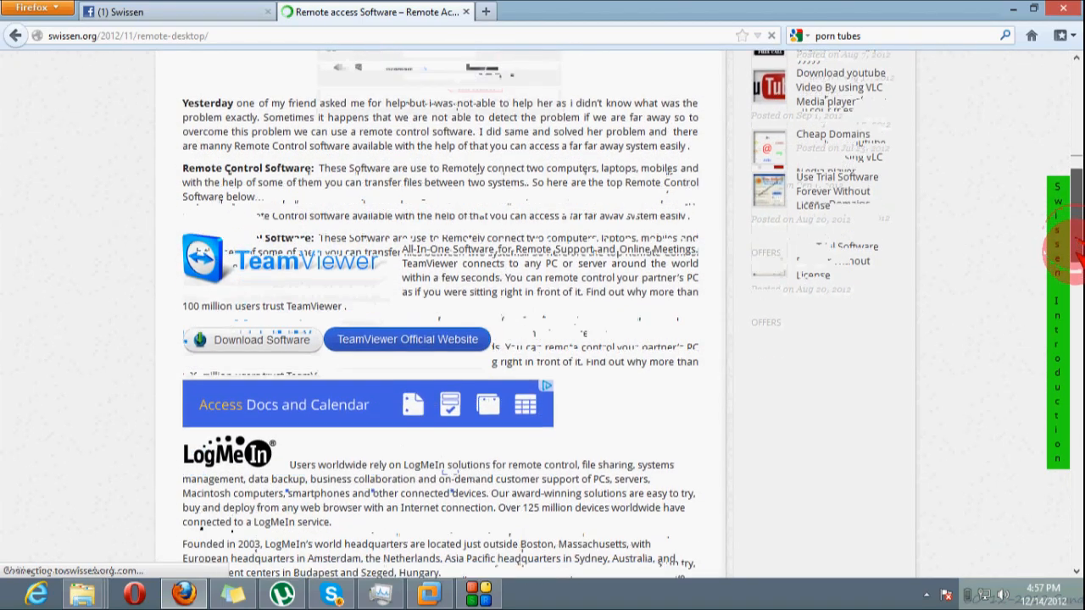
pyautogui.scroll(-3)
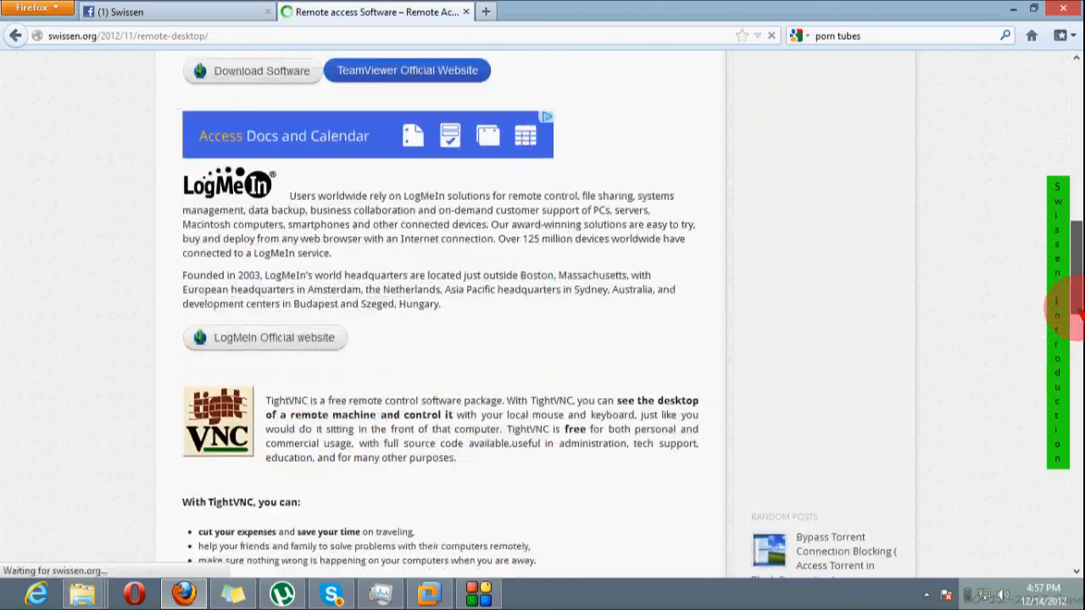
pyautogui.scroll(3)
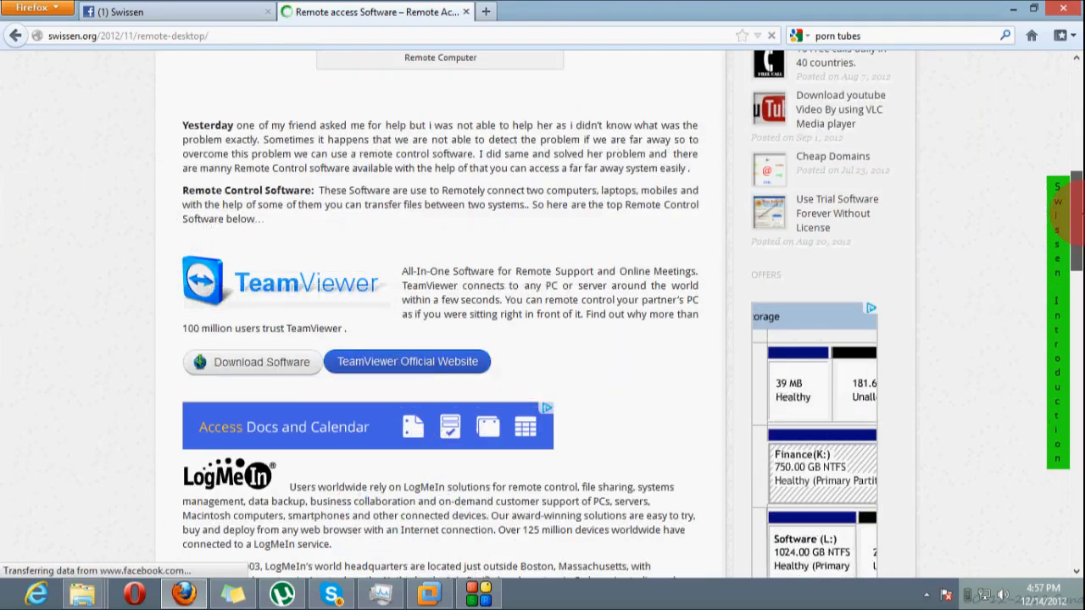
pyautogui.scroll(3)
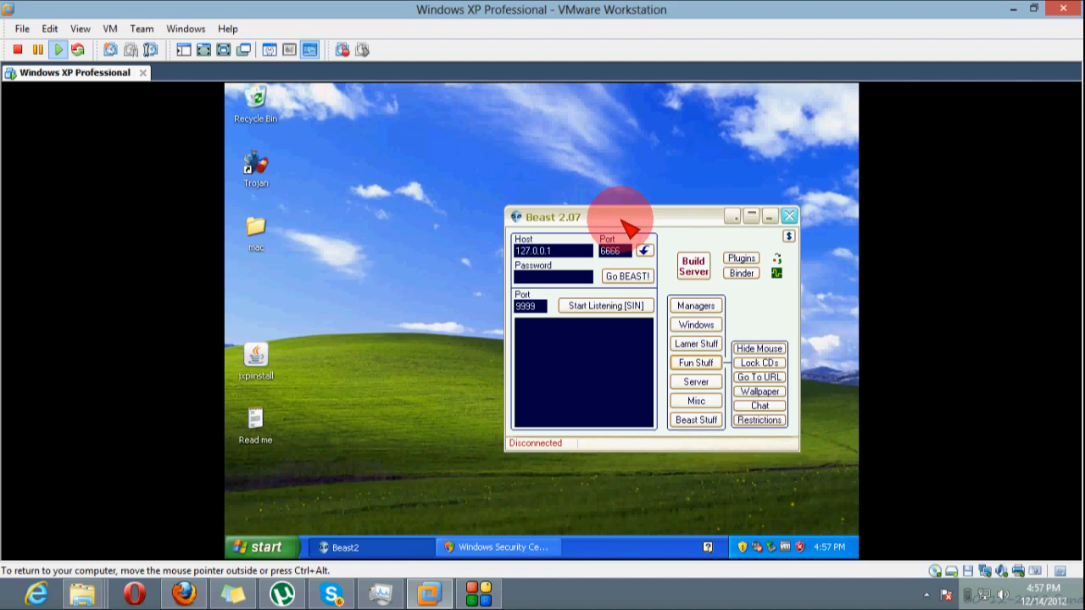
pyautogui.moveTo(646, 178)
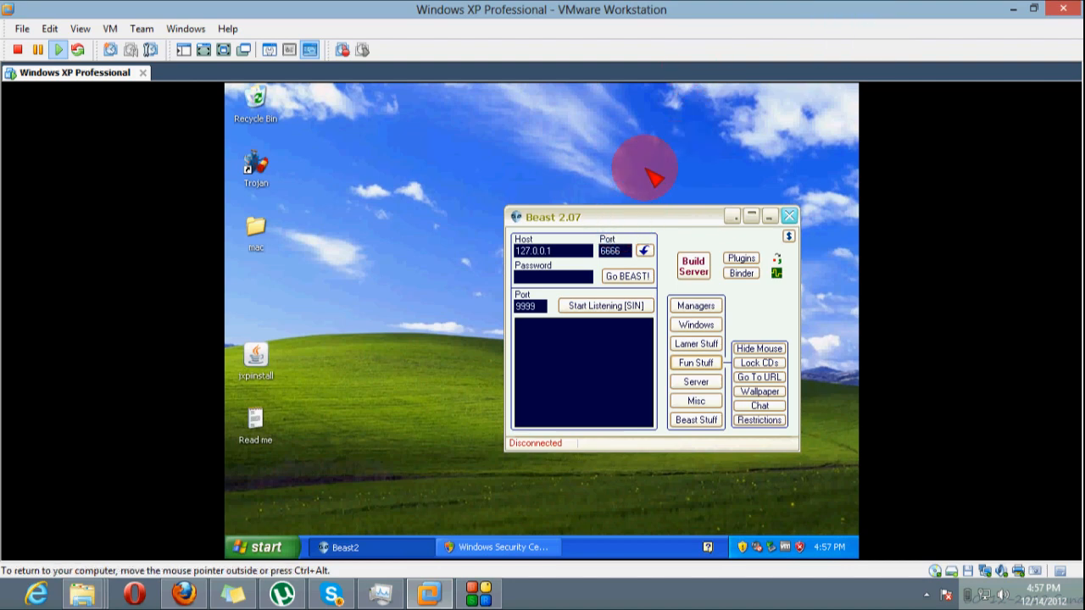
# - Drag the Beast 2.07 client window up and to the left inside the XP guest
pyautogui.moveTo(576, 217); pyautogui.dragTo(450, 190)
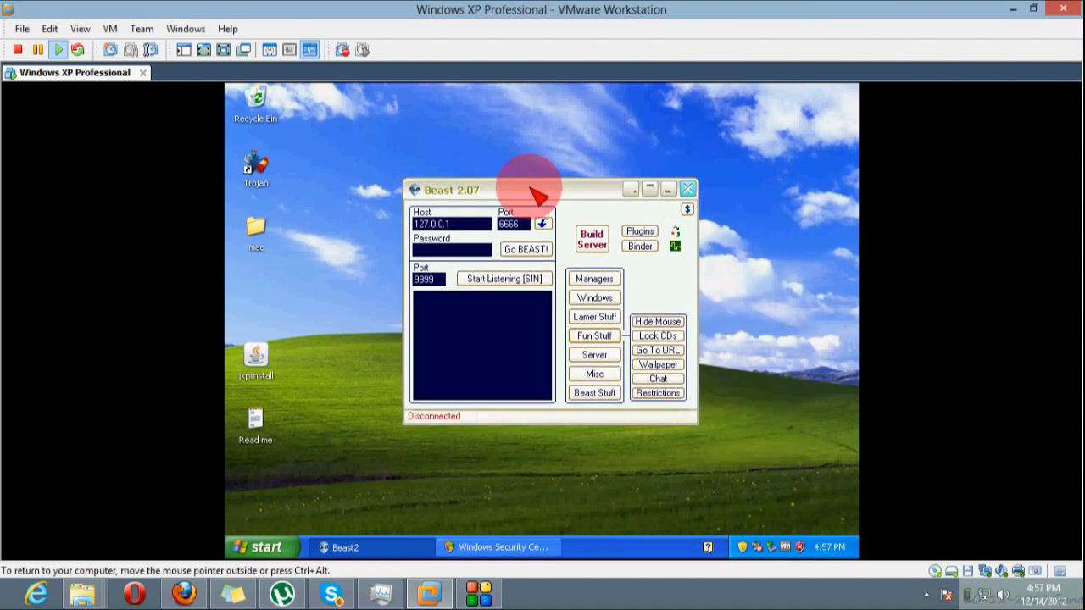